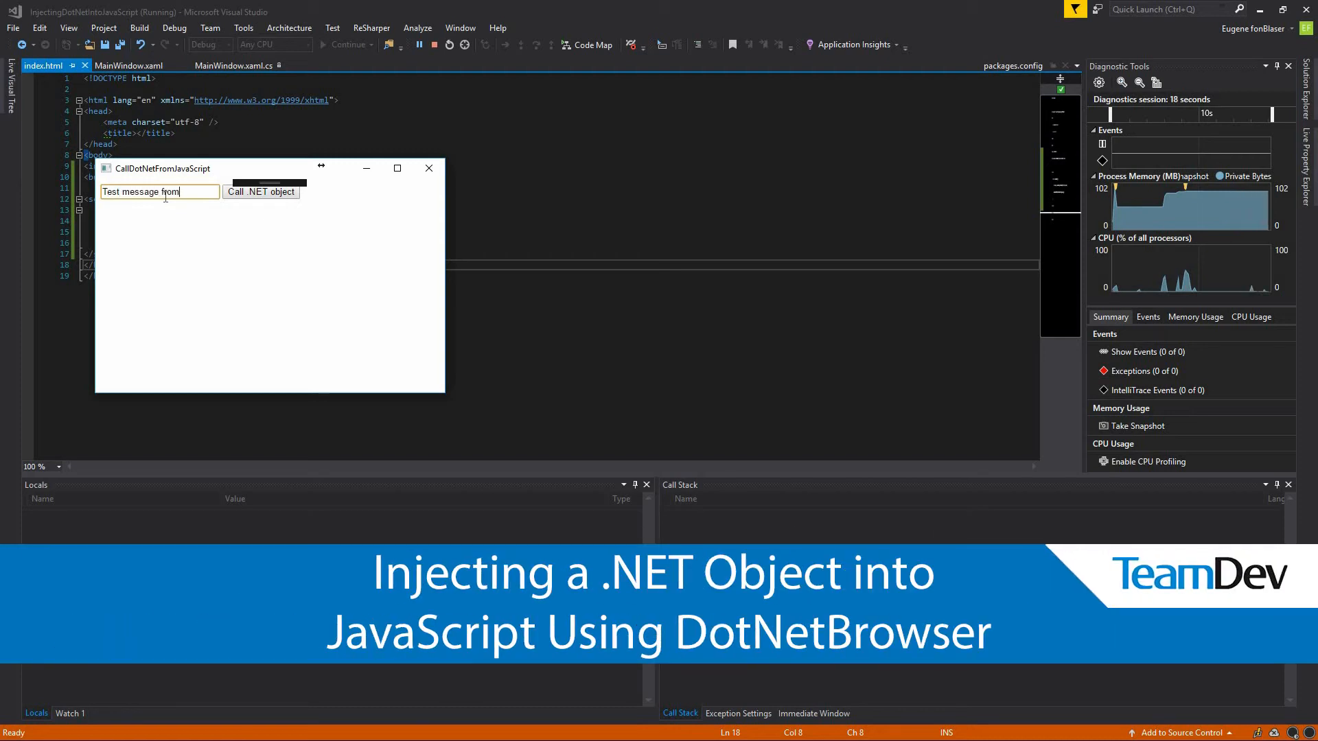
# - Try the finished app's Call .NET object button before editing MainWindow.xaml
pyautogui.click(260, 192)
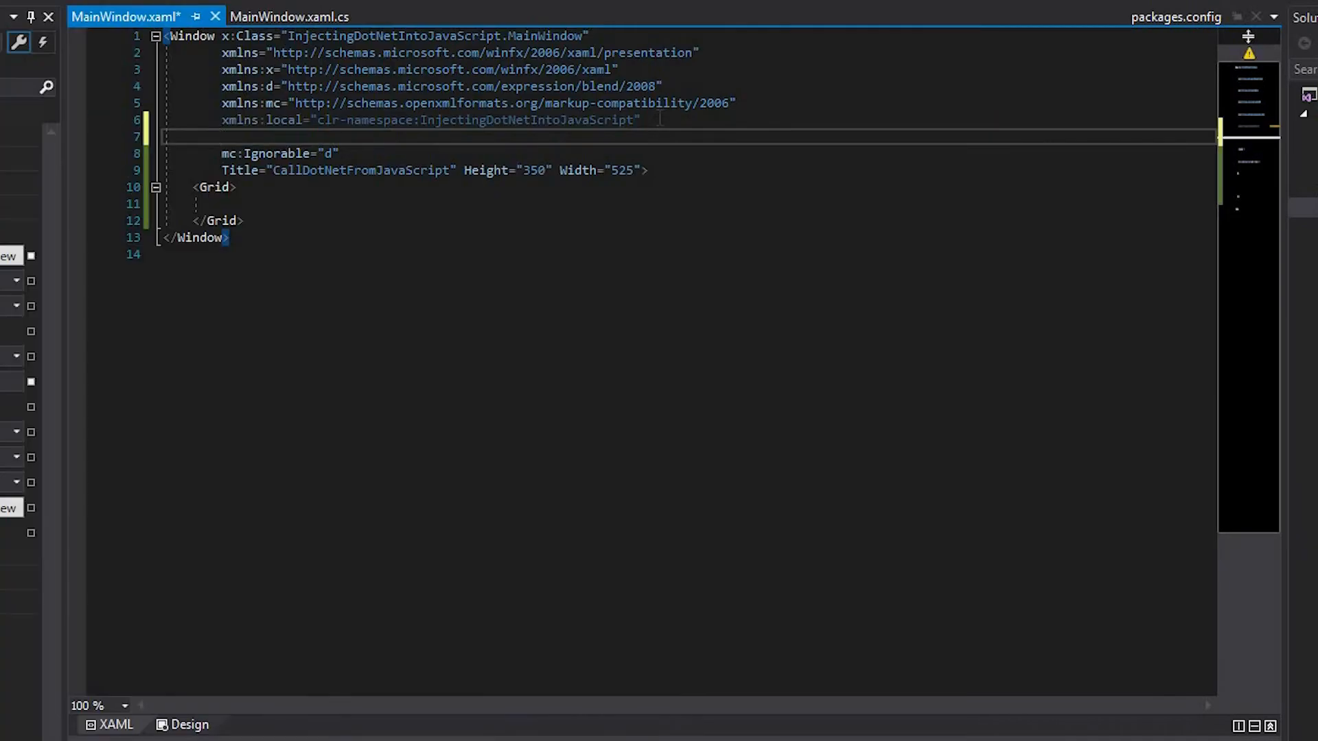
# - Declare xmlns:dnb and add a dnb:WPFBrowserView named BrowserView inside the Grid
pyautogui.write('xmlns:dnb="clr-namespace:DotNetBrowser.WPF;assembly=DotNetBrowser')
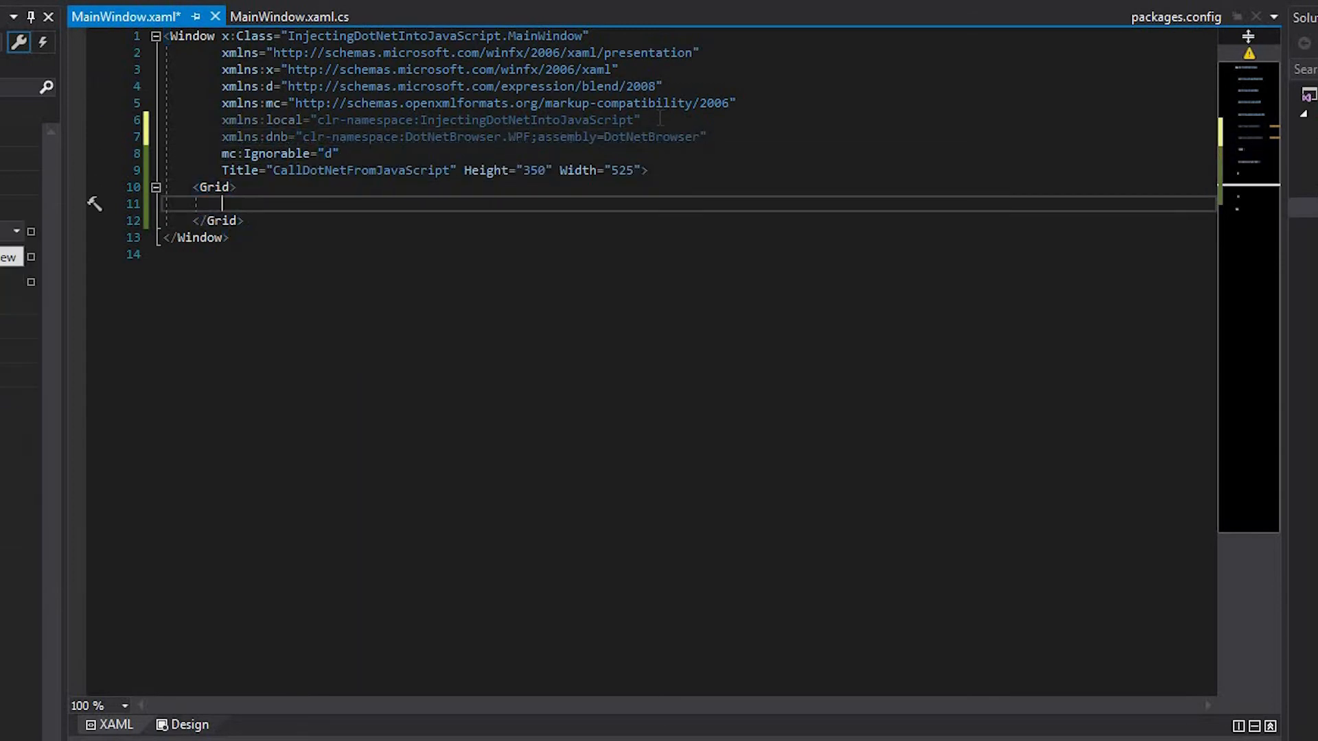
pyautogui.write('<dnb:WPFBrowserView ></dnb:WPFBrowserView>')
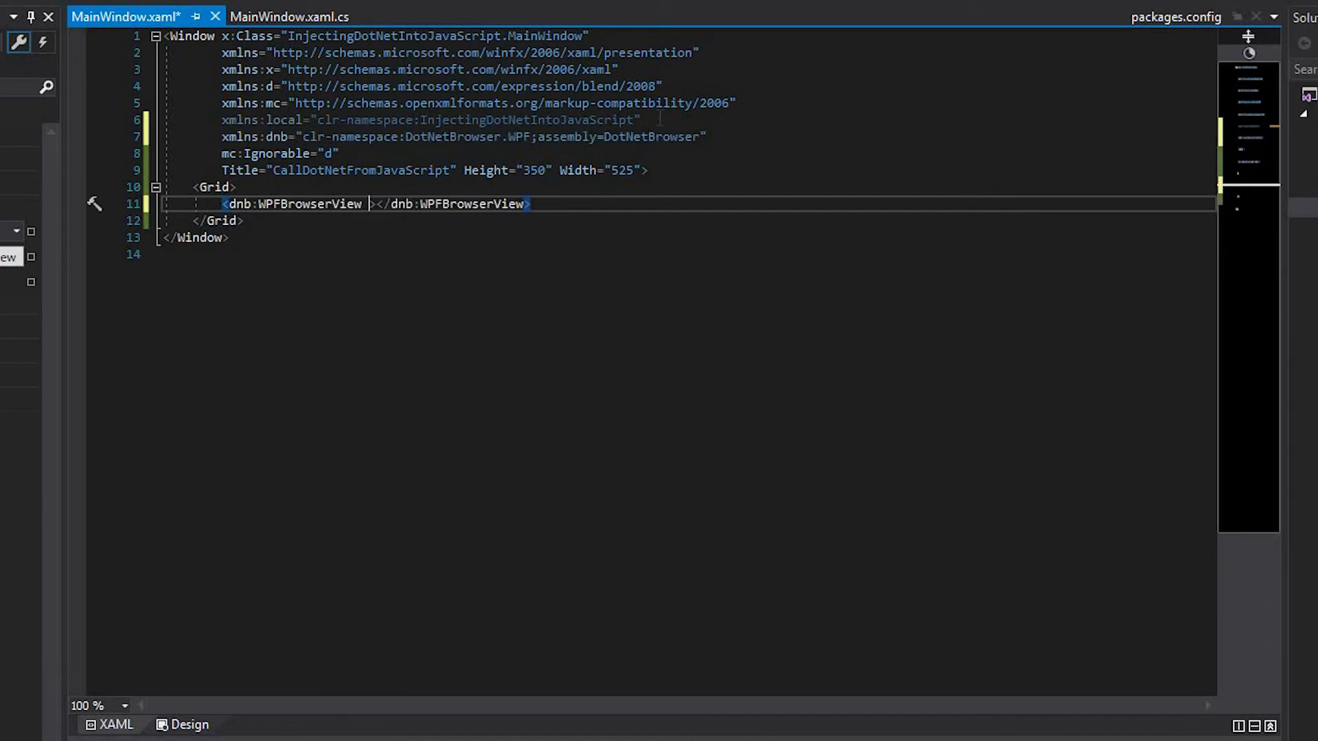
pyautogui.write('Name="BrowserView"')
pyautogui.write('public.')
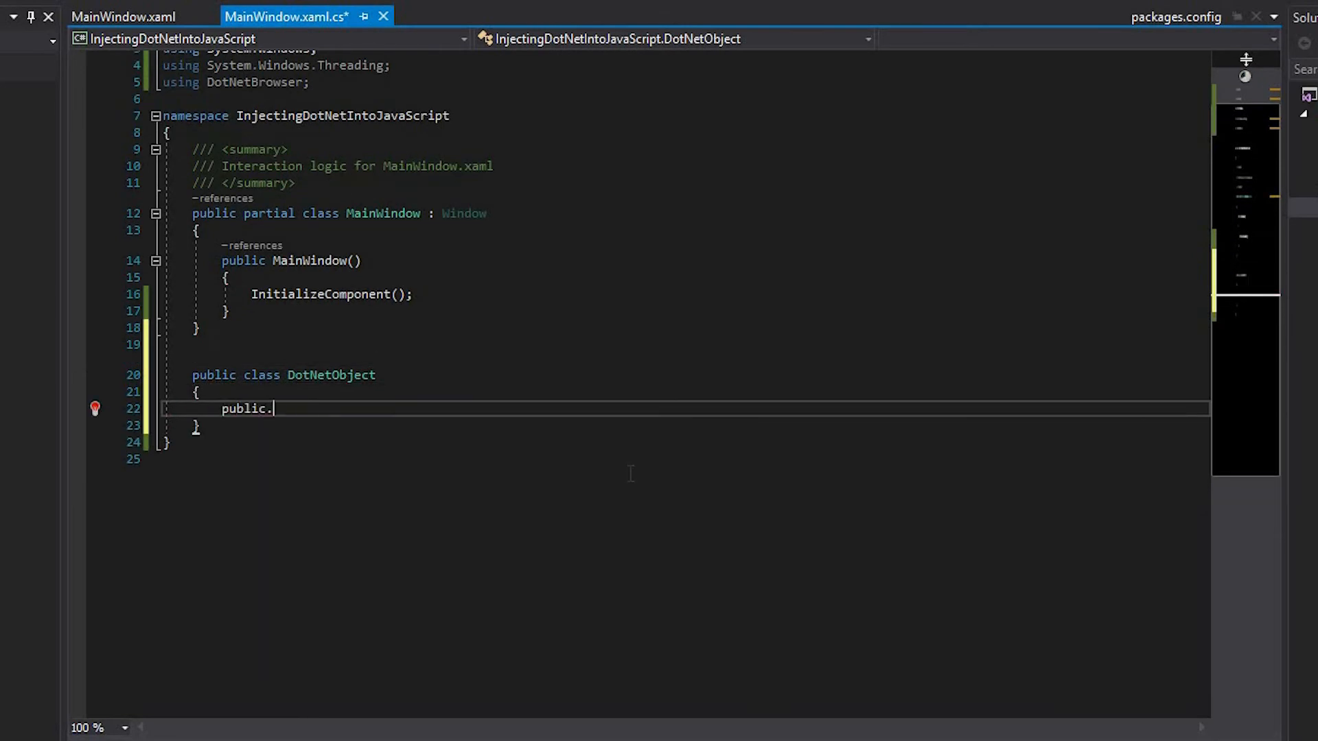
# - Declare the DotNetObject method void HandleMessage(string message)
pyautogui.write('void')
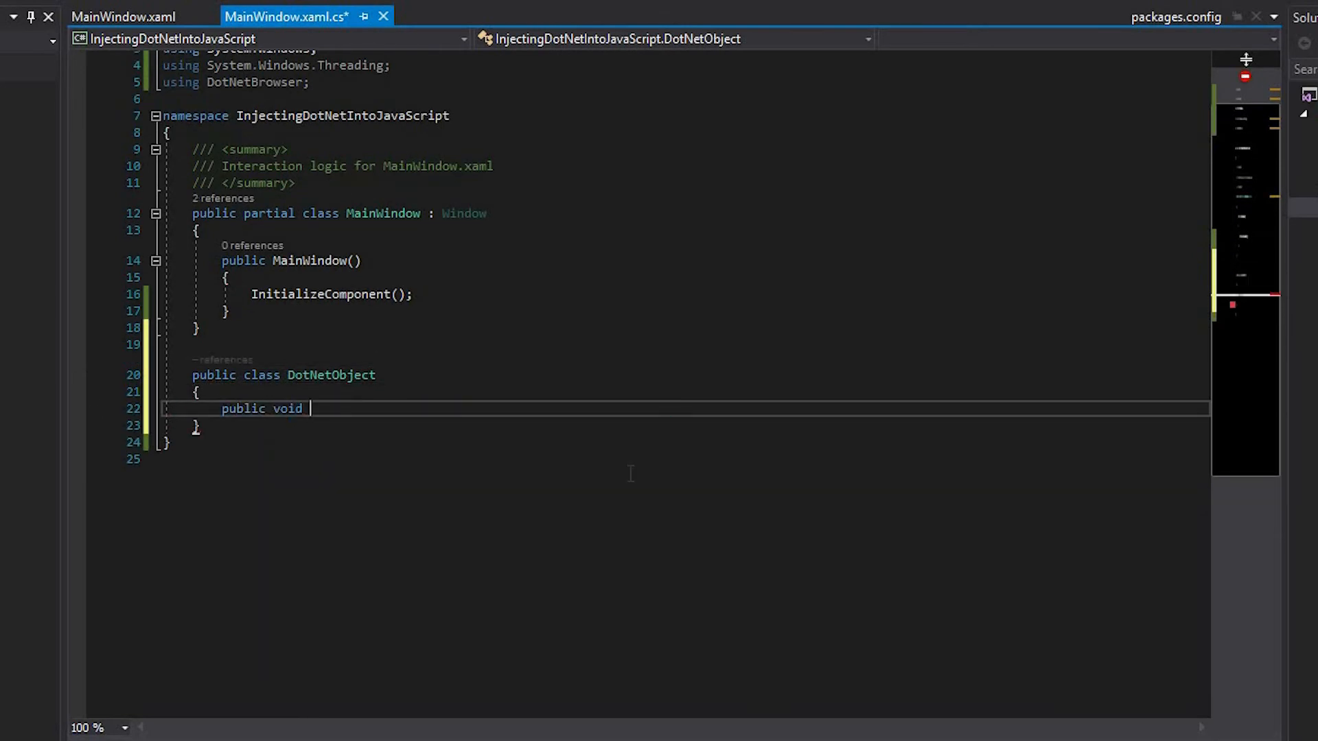
pyautogui.write('HandleMessage')
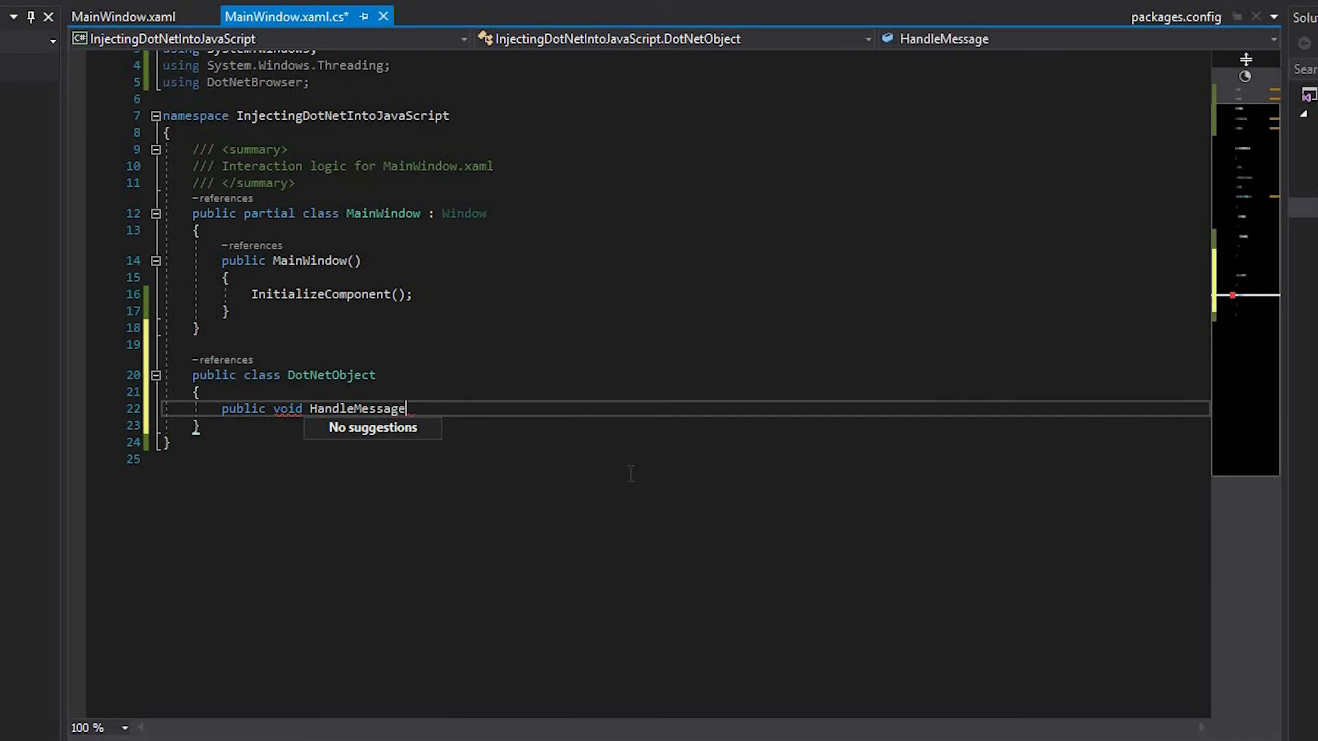
pyautogui.write('(string message)')
pyautogui.write('Dispatcher.')
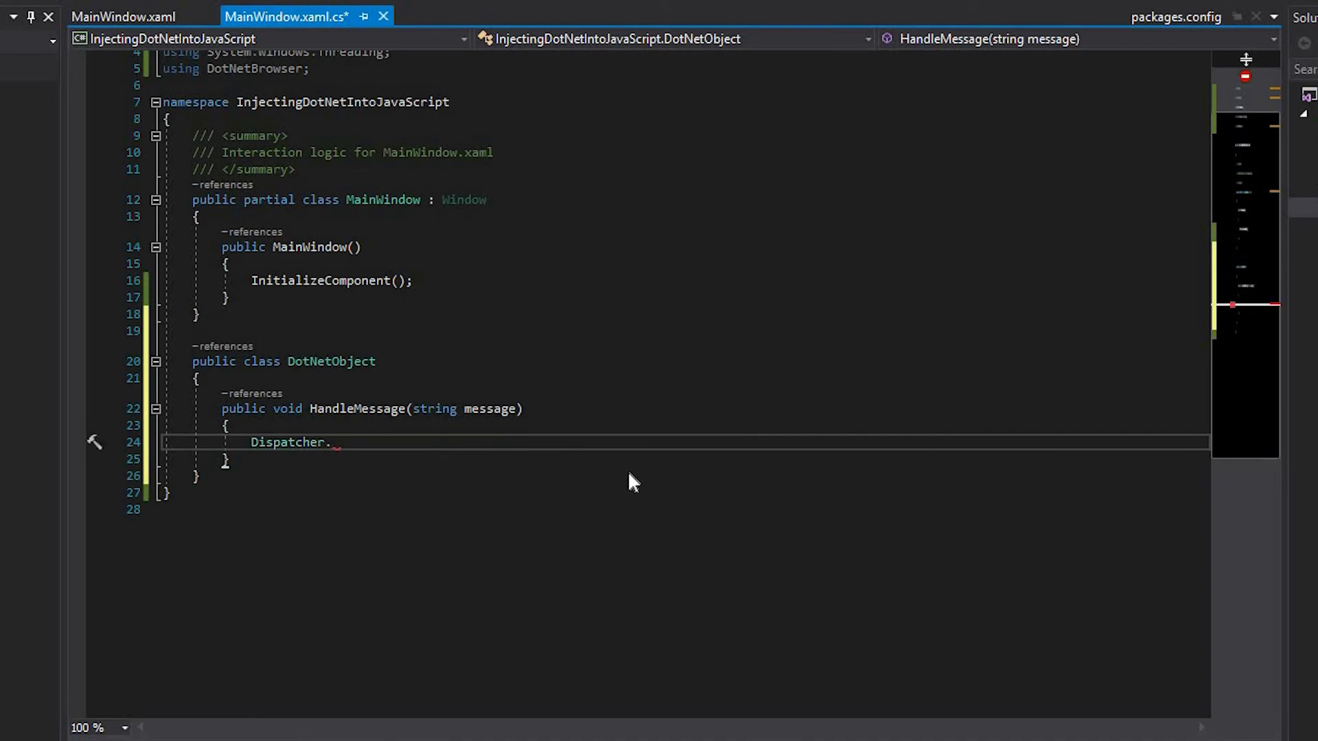
# - Call Dispatcher.CurrentDispatcher.BeginInvoke with an Action lambda running MessageBox.Show(message)
pyautogui.write('CurrentDispatcher.BeginInvoke(')
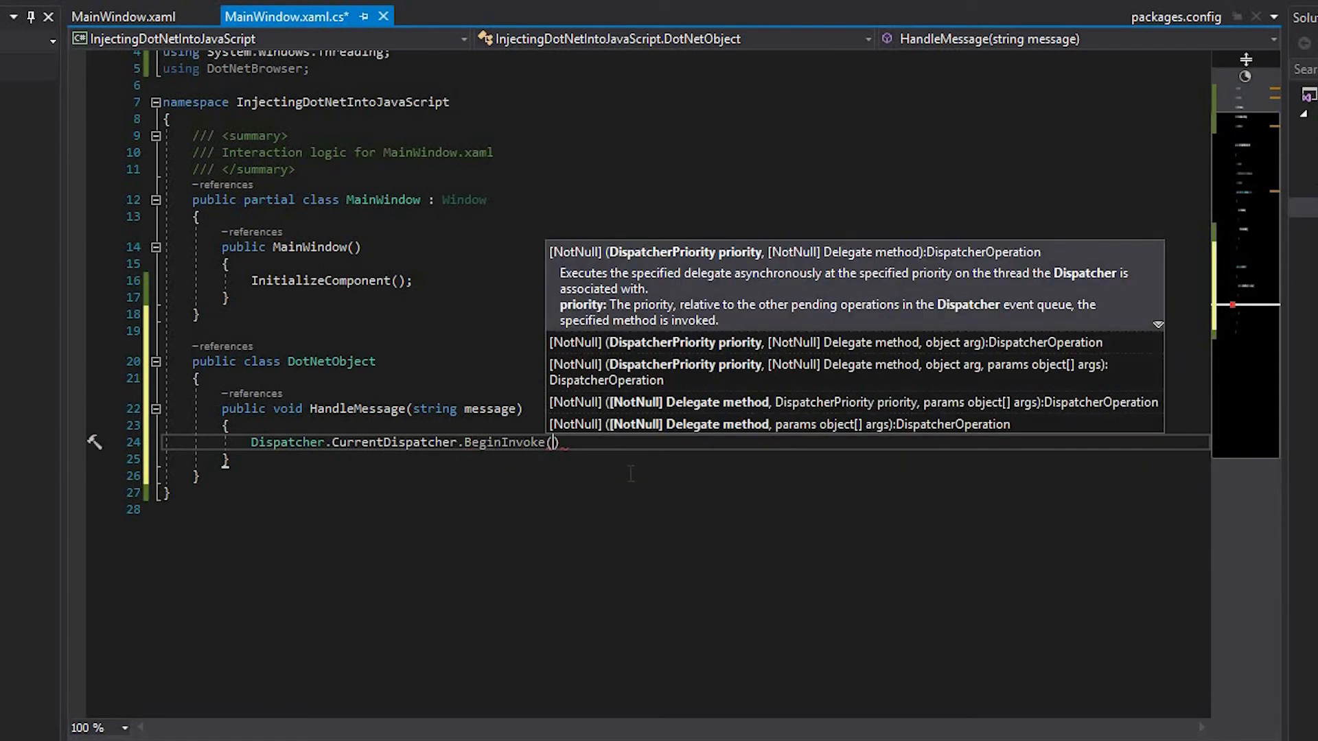
pyautogui.write('(A')
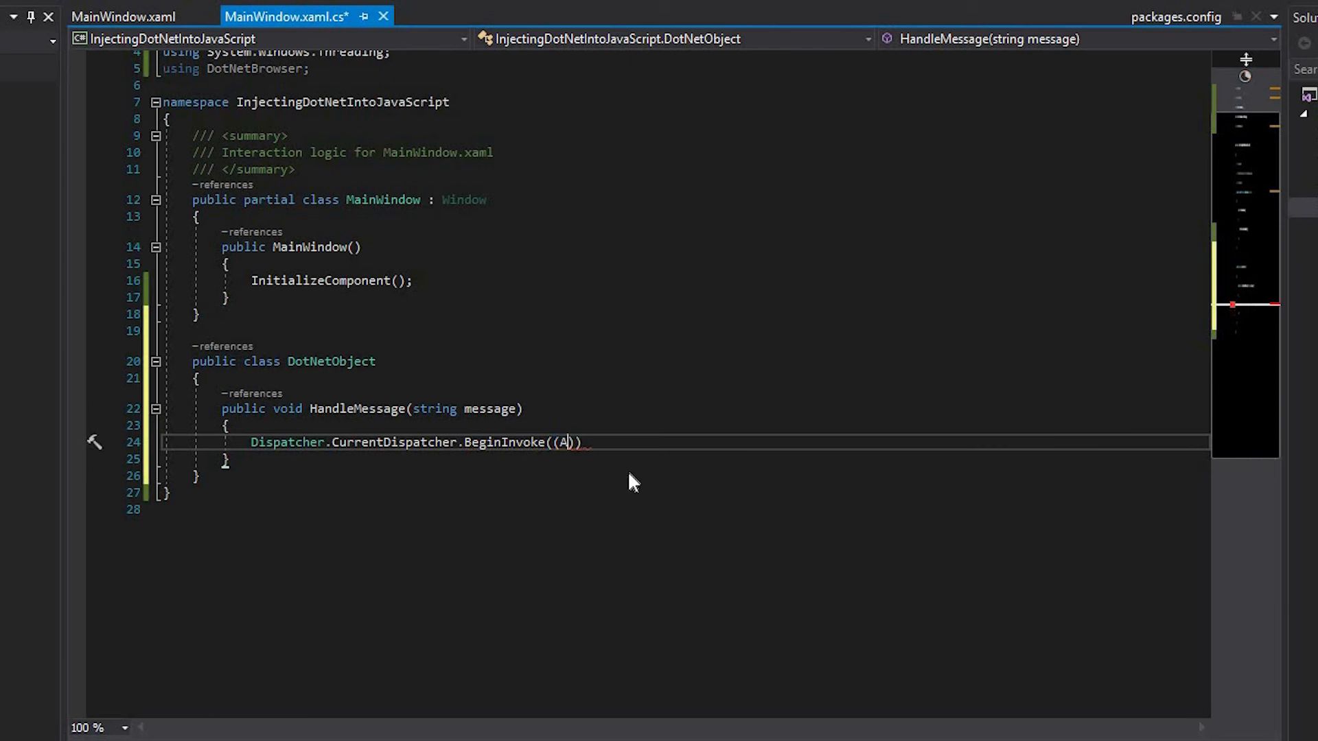
pyautogui.write('ction')
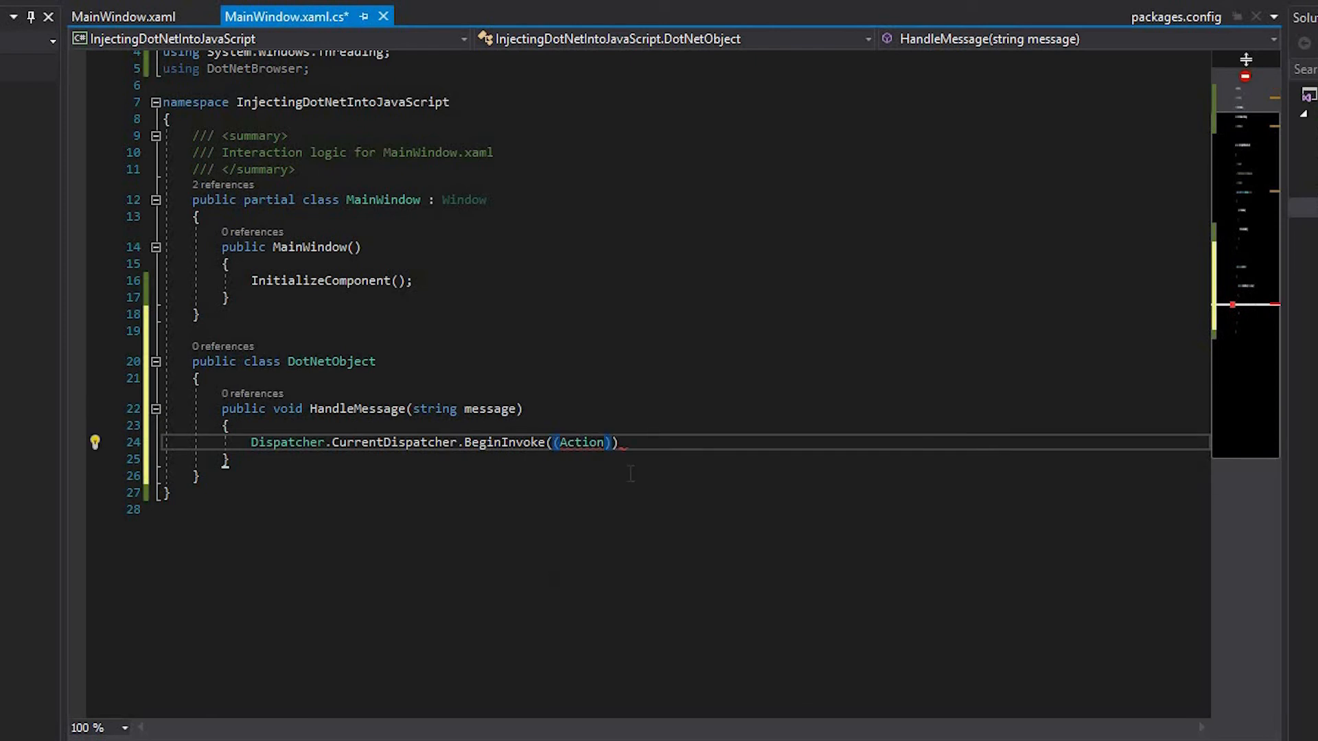
pyautogui.write('()')
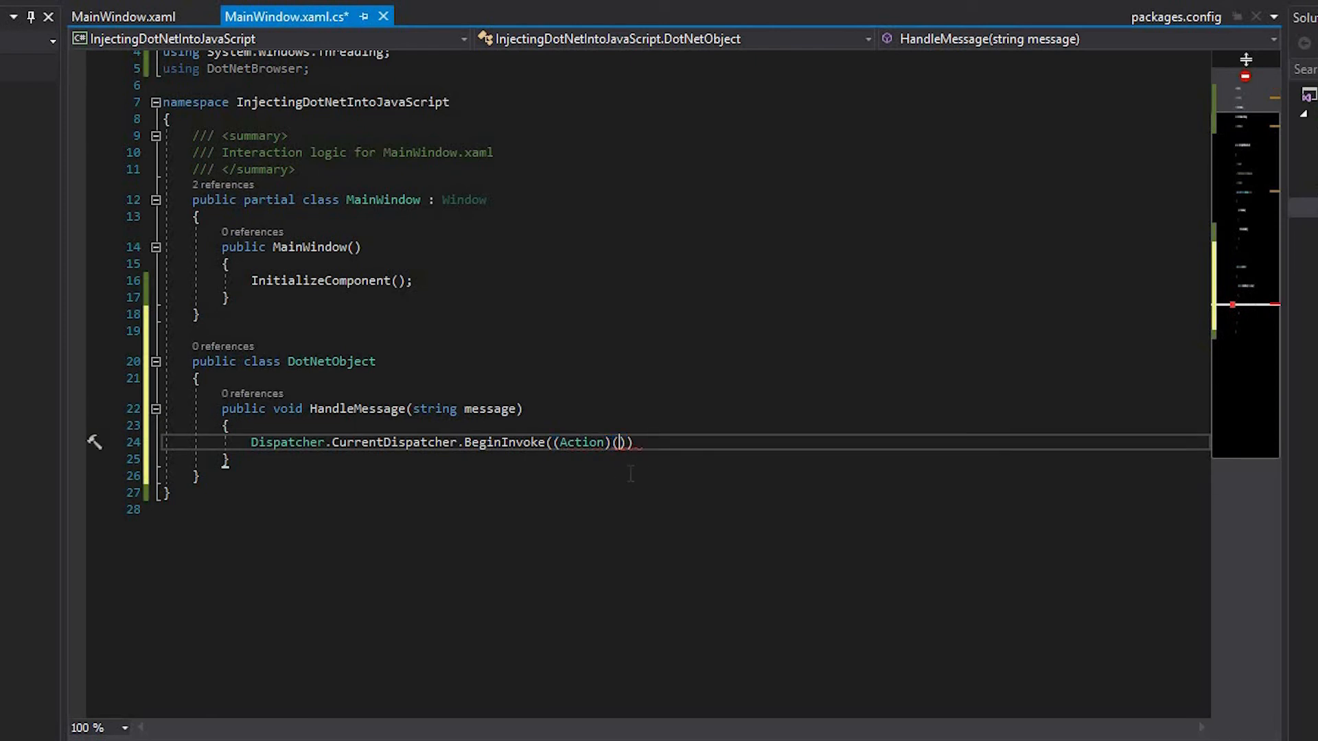
pyautogui.write('()=>{')
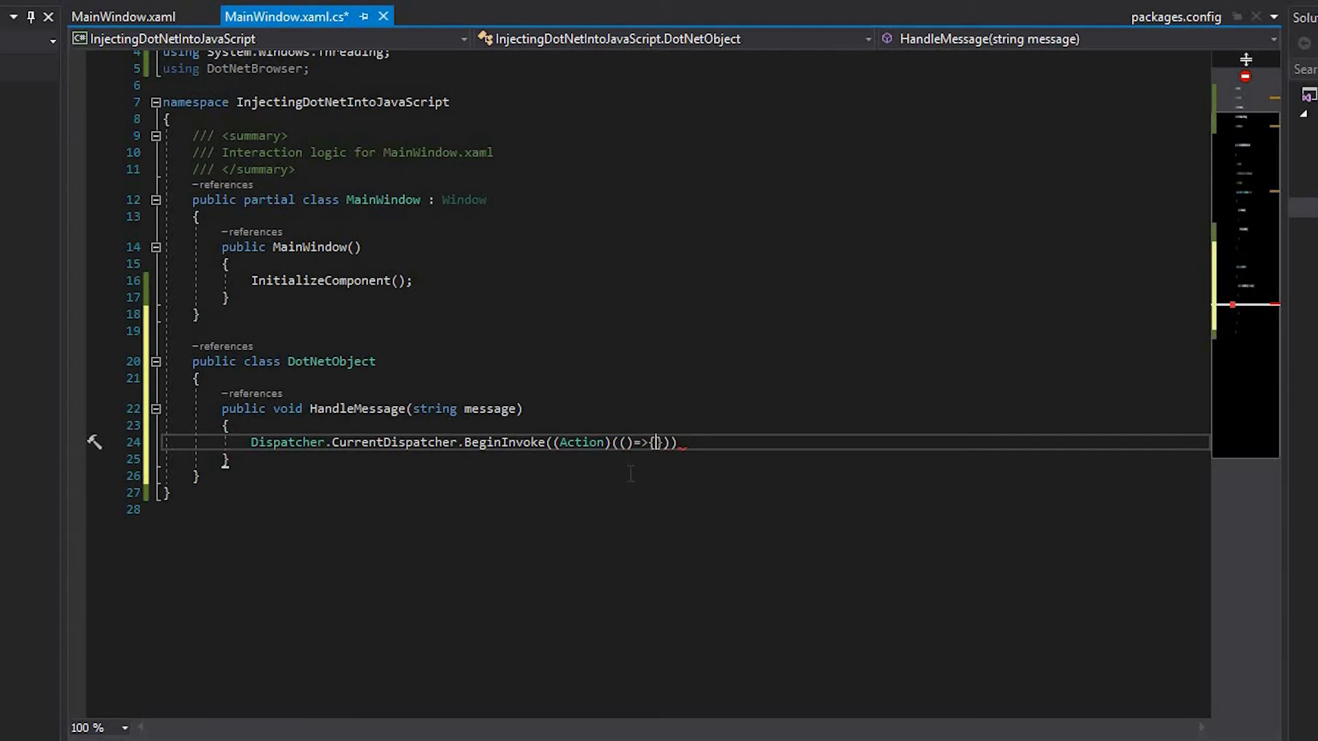
pyautogui.press('Return')
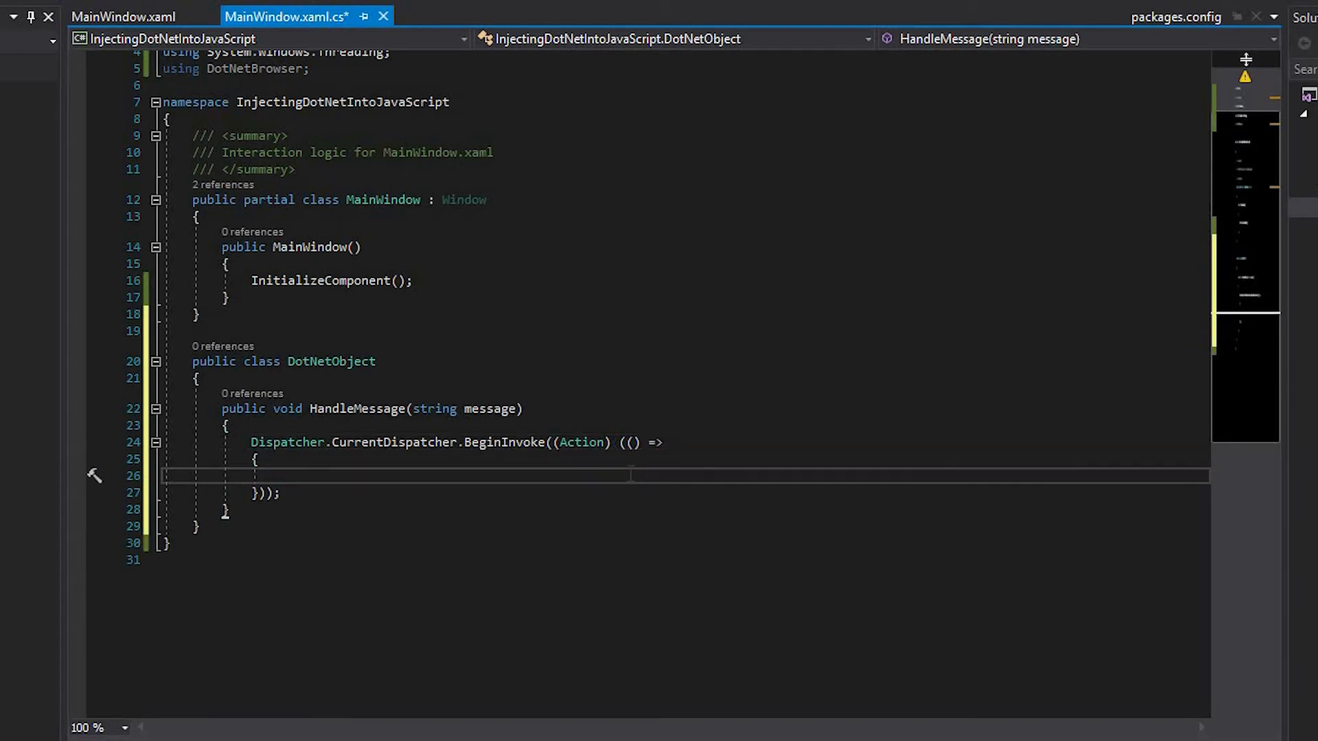
pyautogui.write('MessageBox.Show(message);')
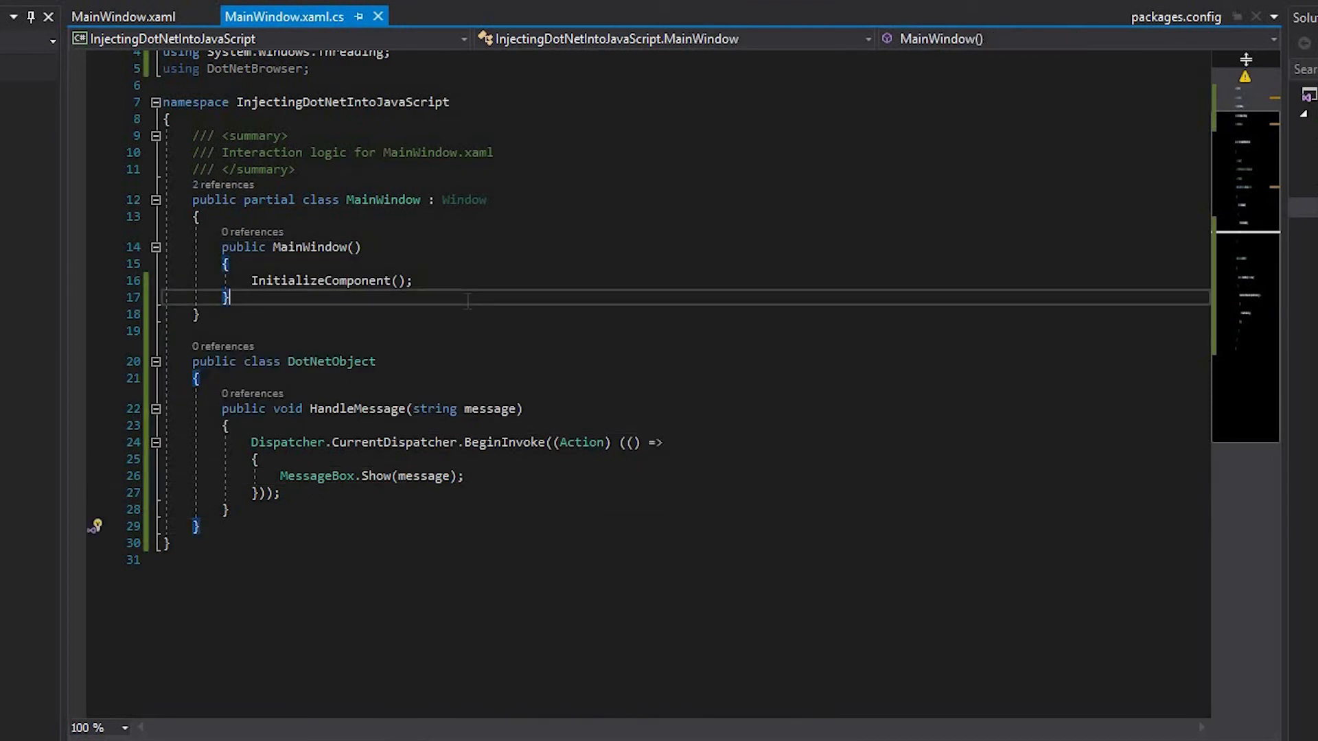
# - Subscribe BrowserView.Browser.FinishLoadingFrameEvent with a handler guarded by if (e.IsMainFrame)
pyautogui.write('Bro')
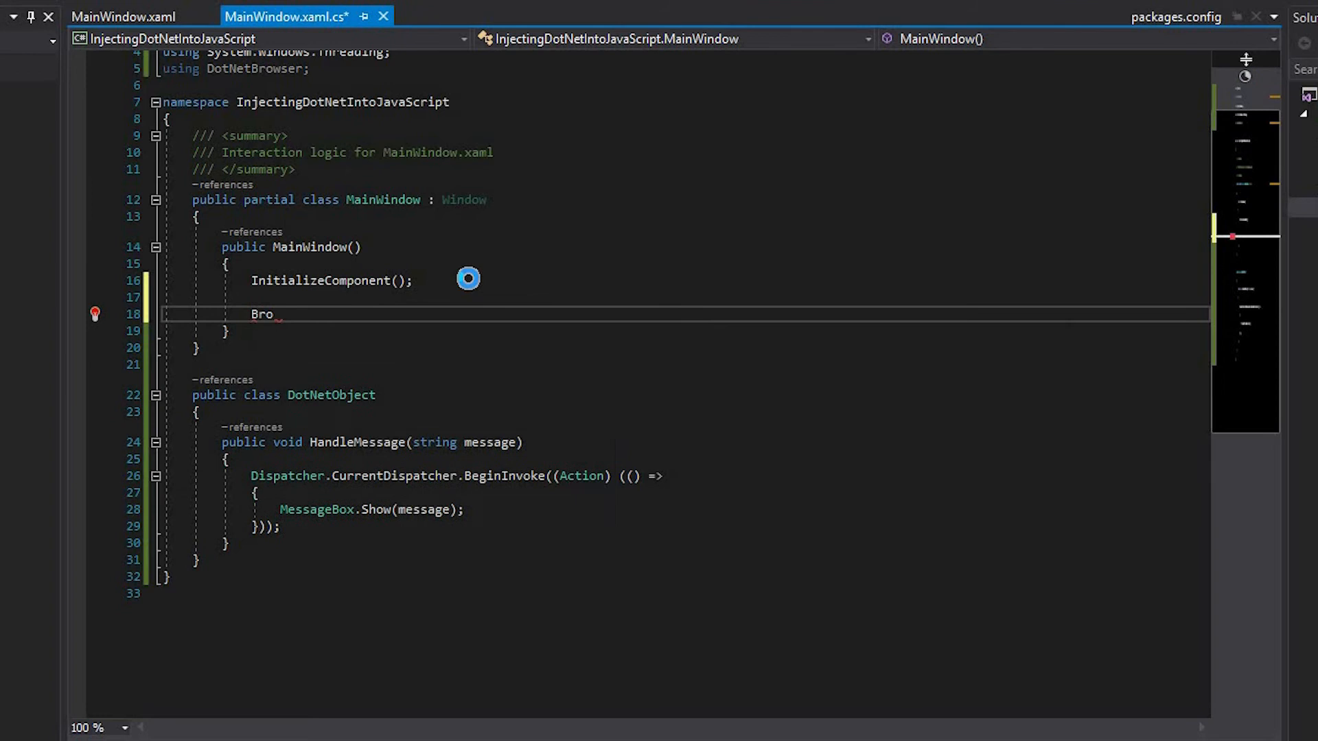
pyautogui.write('BrowserView.Browser.FinishLoadingFrameEvent += Browser_FinishLoadingFrameEvent;')
pyautogui.write('if')
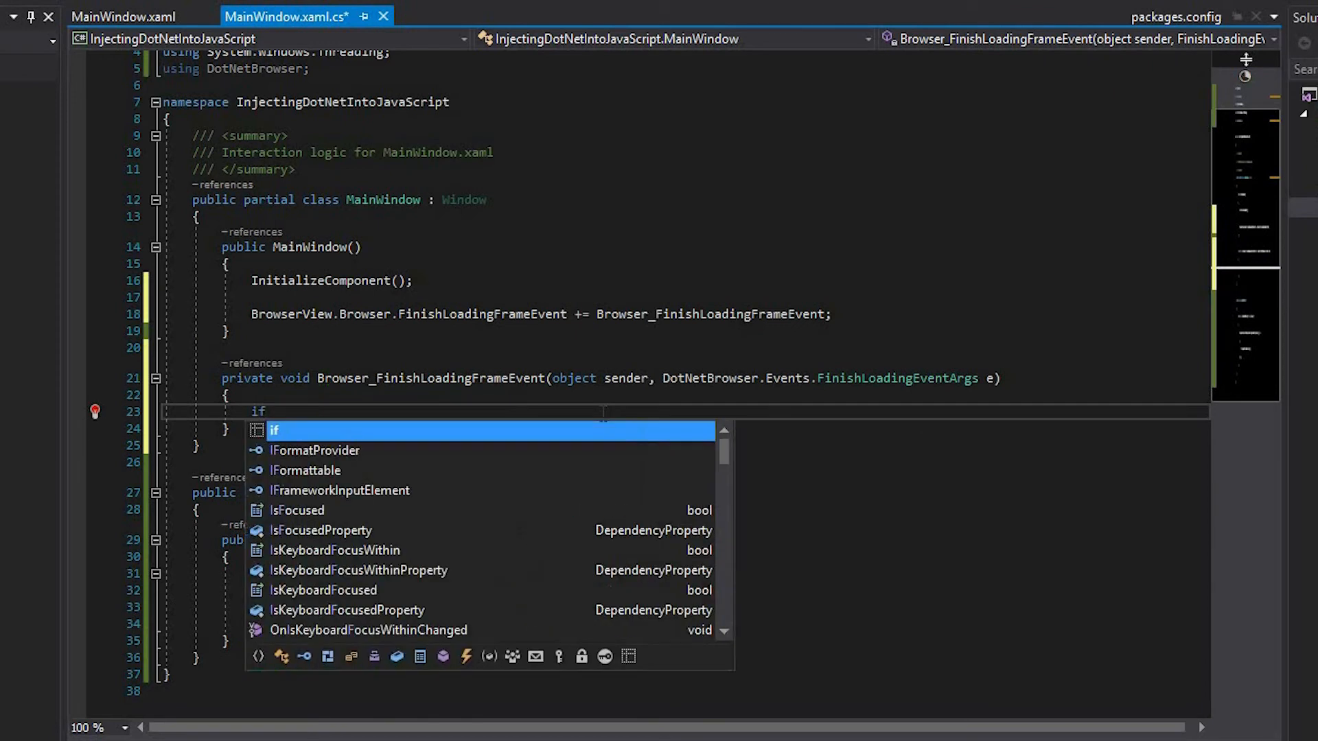
pyautogui.write('(e.IsMainFrame')
pyautogui.write('{ ')
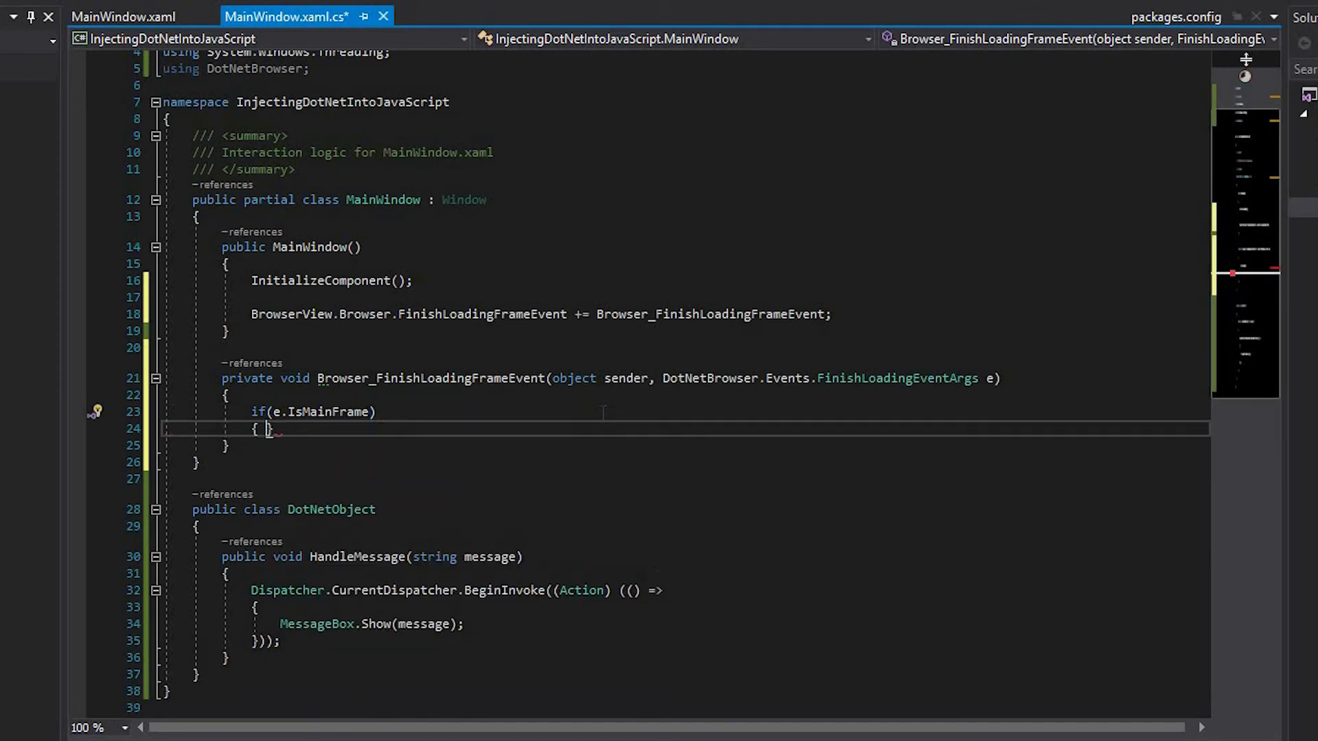
# - Assign JSValue jsWindow = Browser.ExecuteJavaScriptAndReturnValue("window") in the handler
pyautogui.write('JSValue')
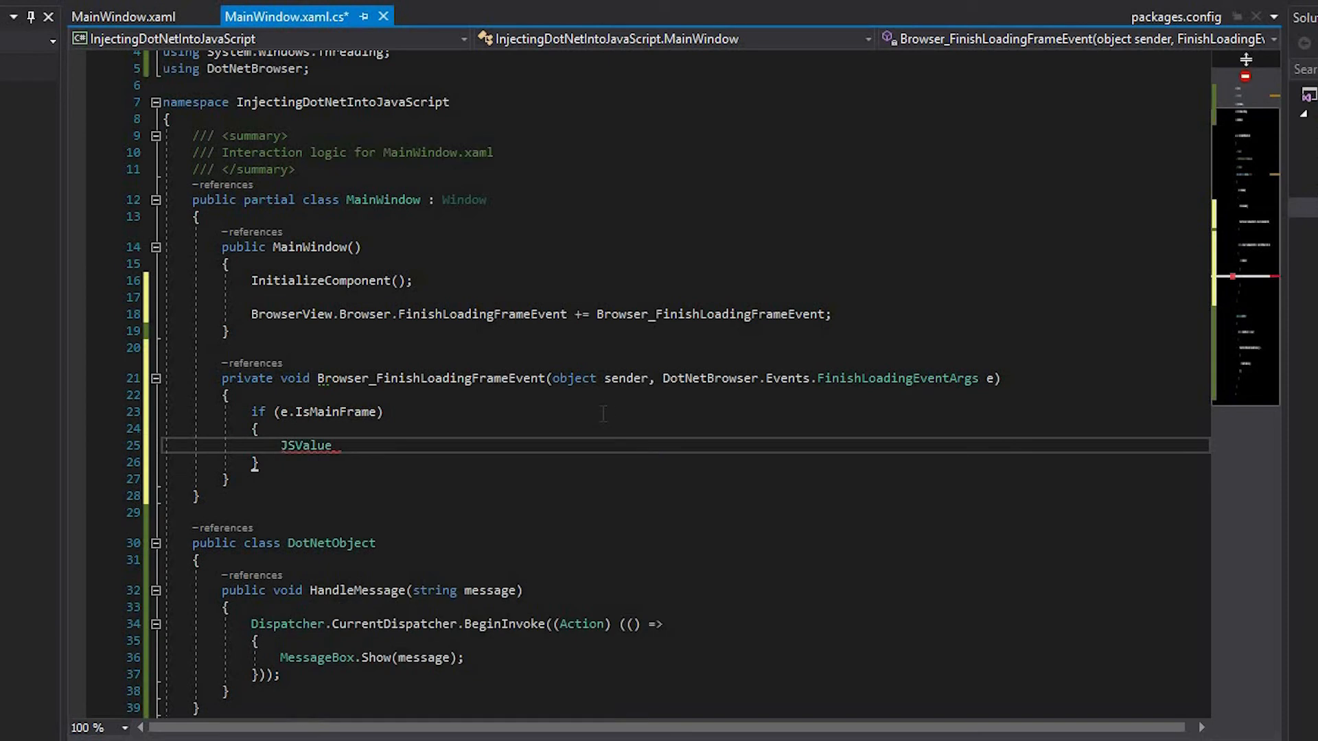
pyautogui.write('js')
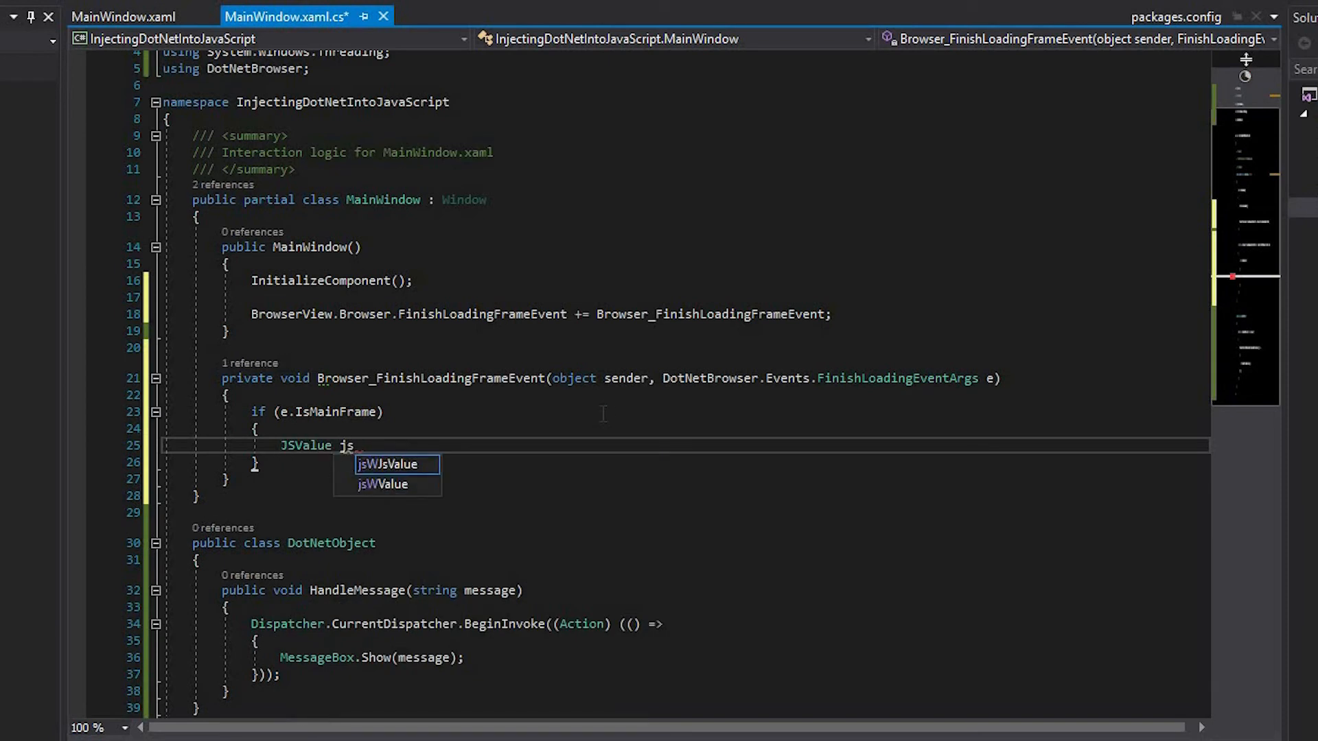
pyautogui.write('Window = BrowserView.Browser.E')
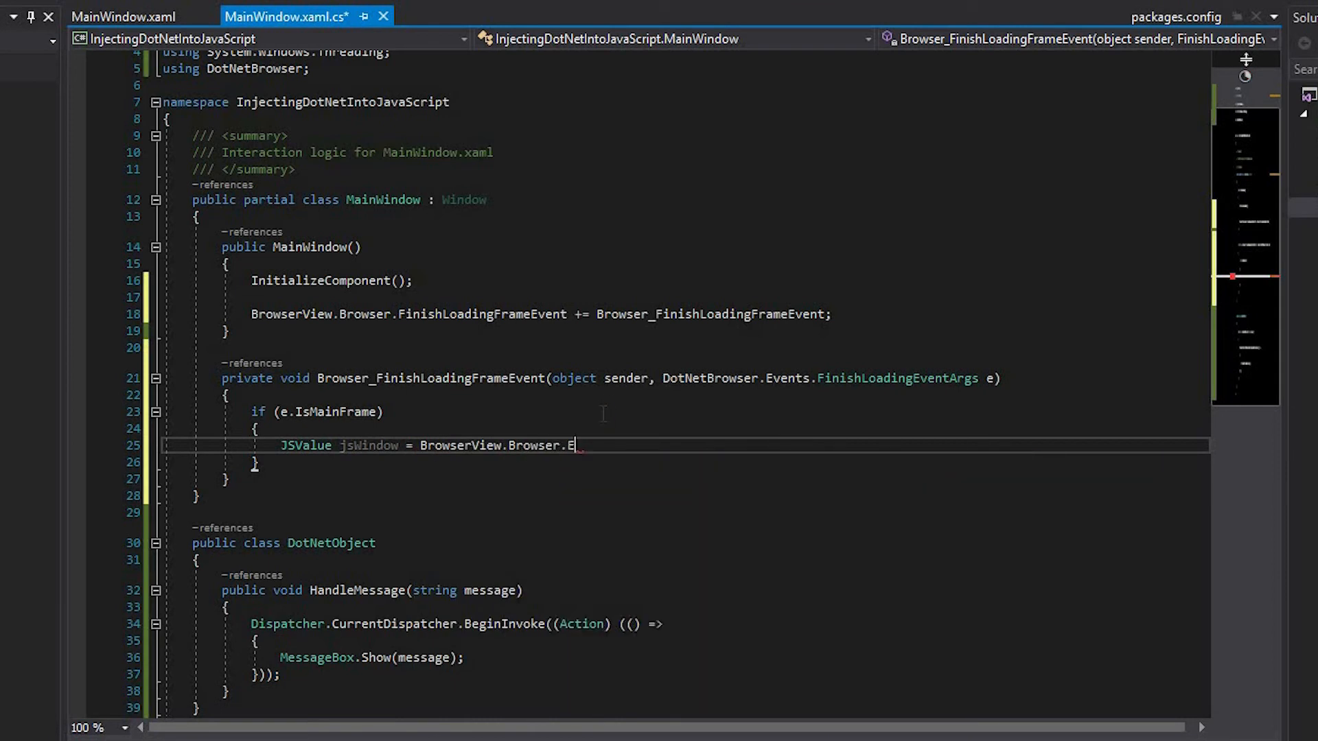
pyautogui.write('xecuteJavaScriptAndReturnValue("window")')
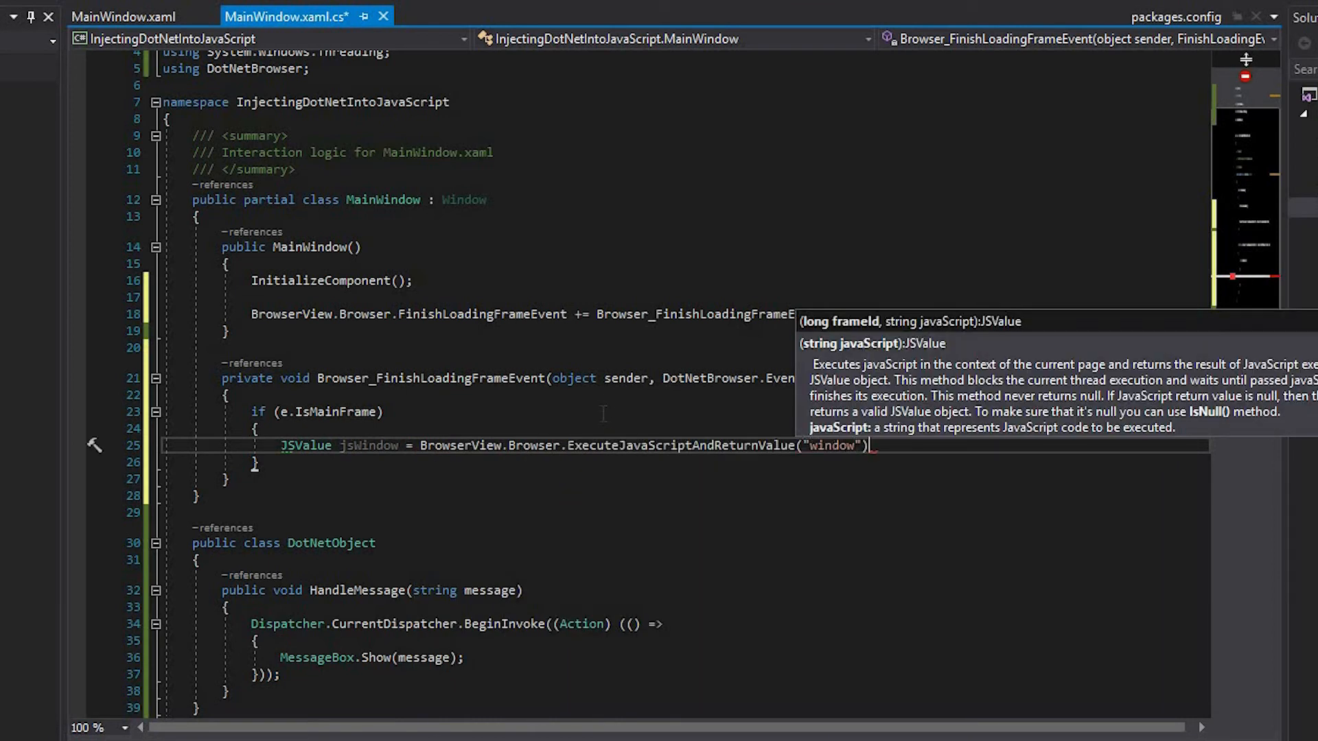
# - Set jsWindow's DotNetObject property to a new DotNetObject instance
pyautogui.write('jsw')
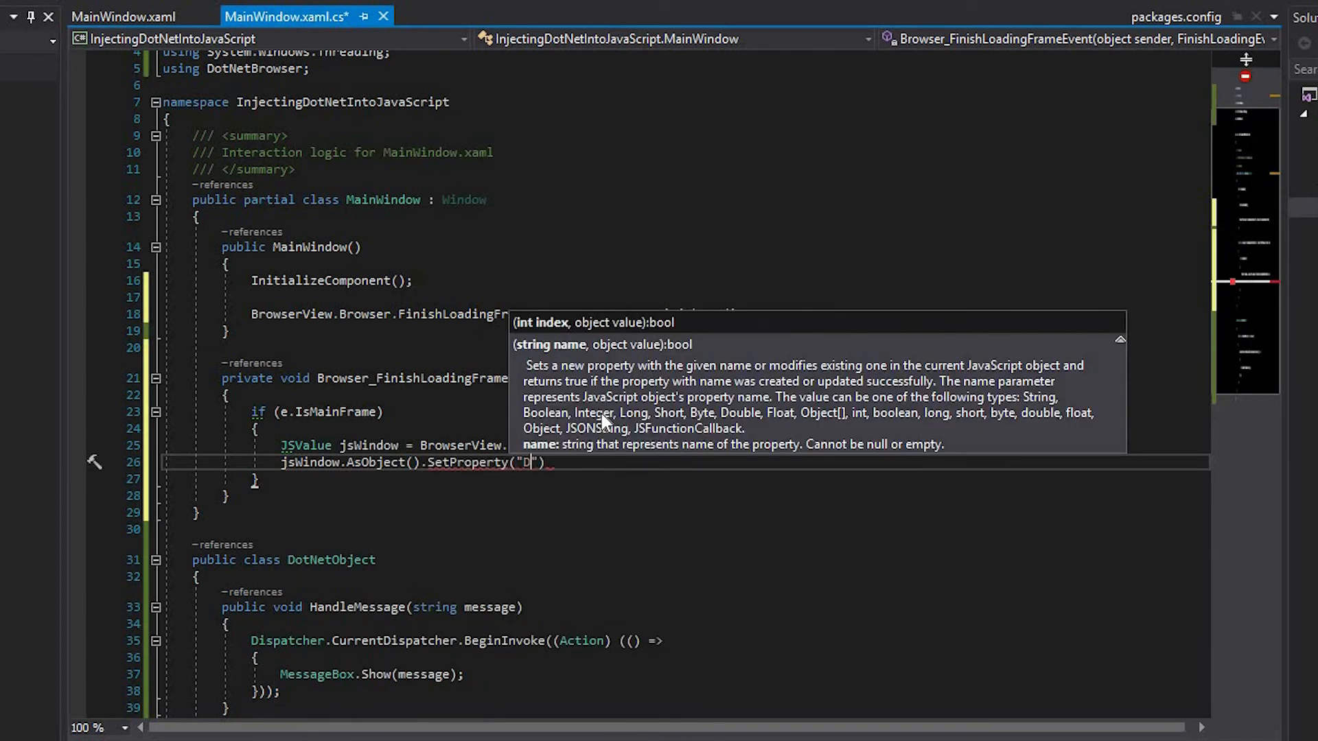
pyautogui.write('otNetObject')
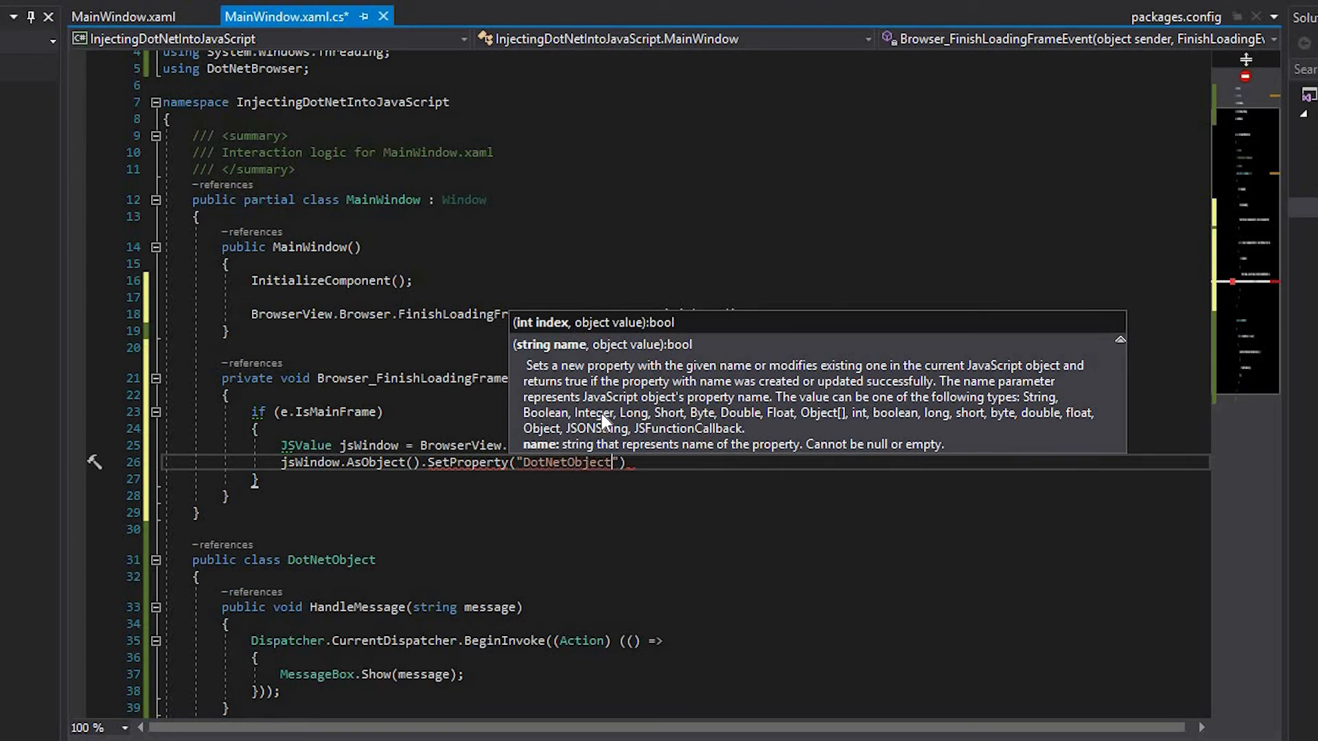
pyautogui.write(',')
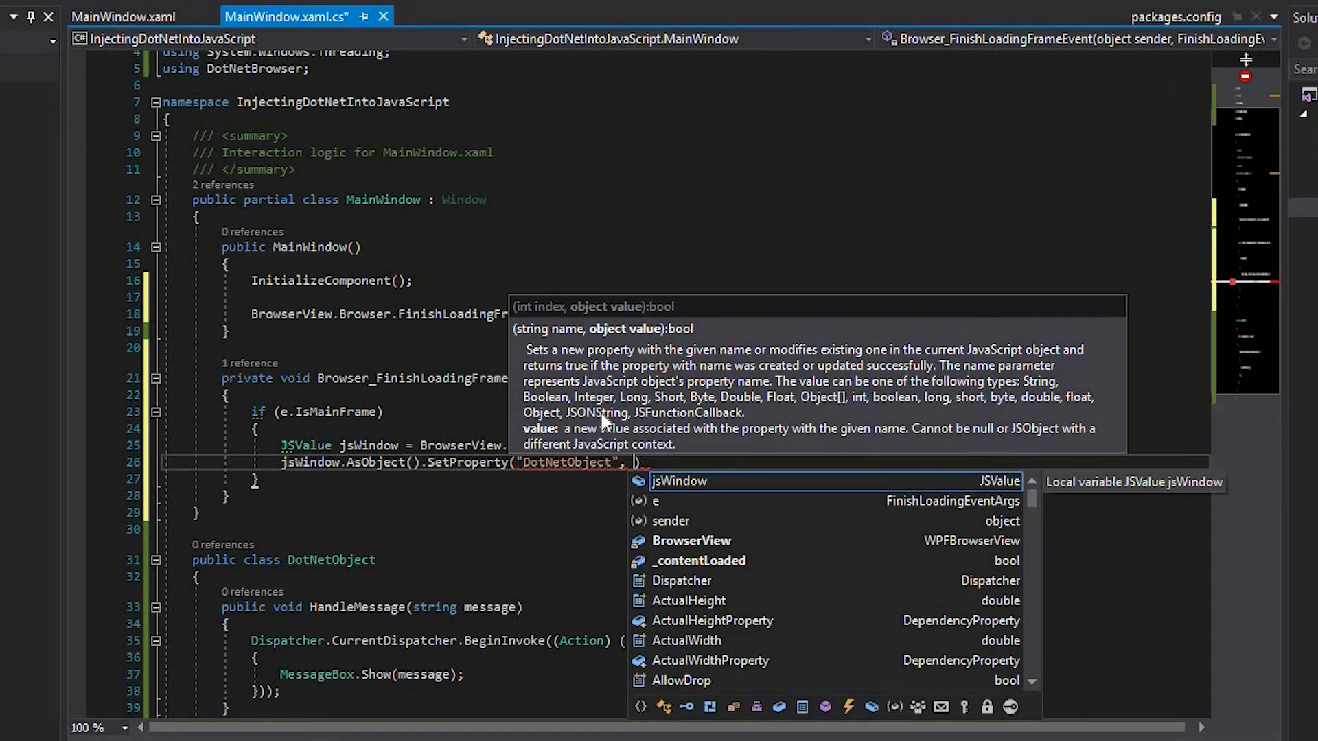
pyautogui.write('new DotNetObject(')
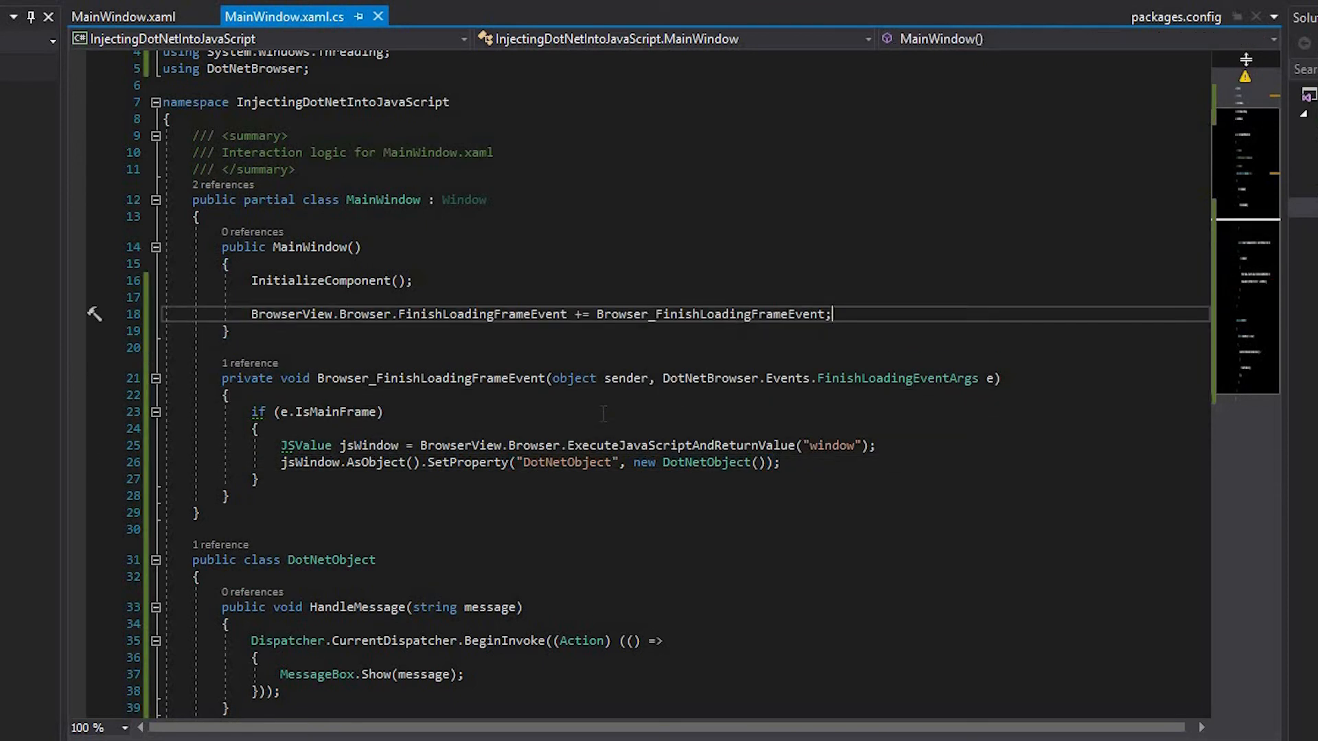
# - Load Path.Combine(Directory.GetCurrentDirectory(), "index.html") via BrowserView.Browser.LoadURL
pyautogui.write('BrowserView.Browser.LoadURL(Path.Combine(D));')
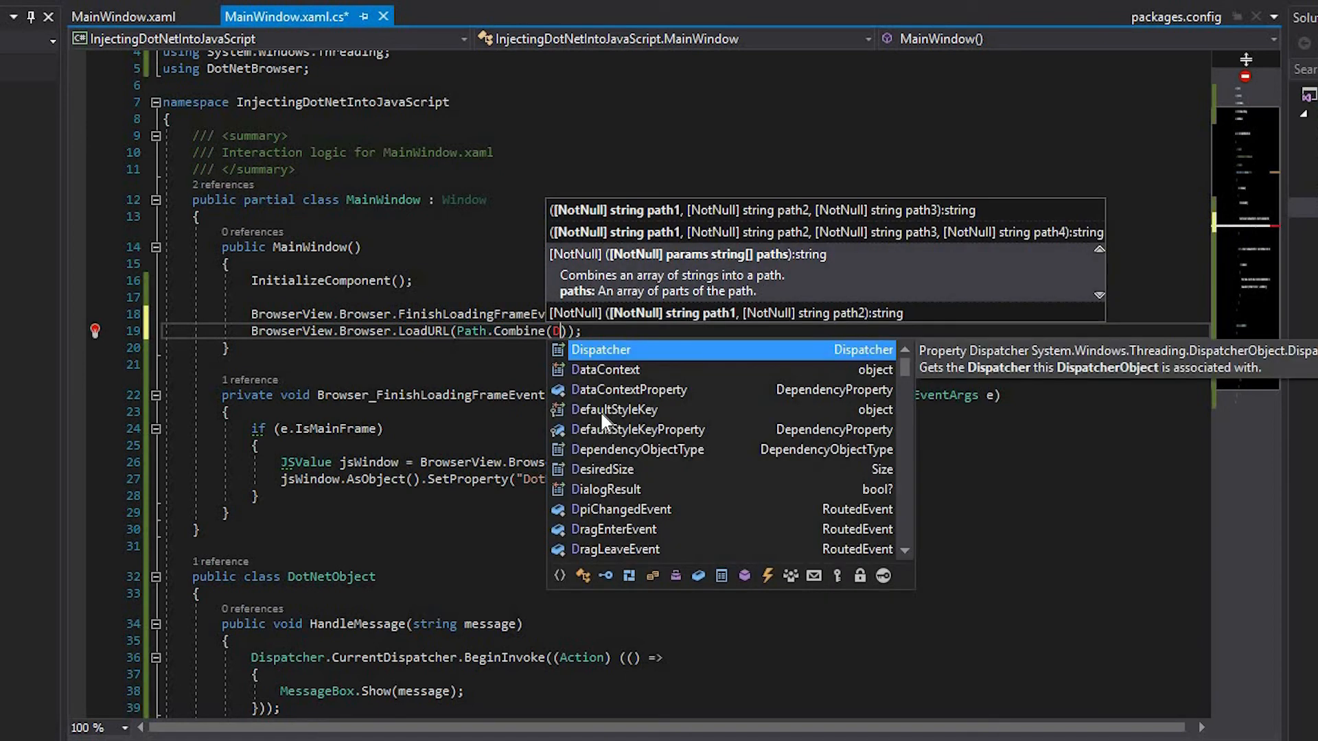
pyautogui.write('Directory.GetCurrentDirectory()')
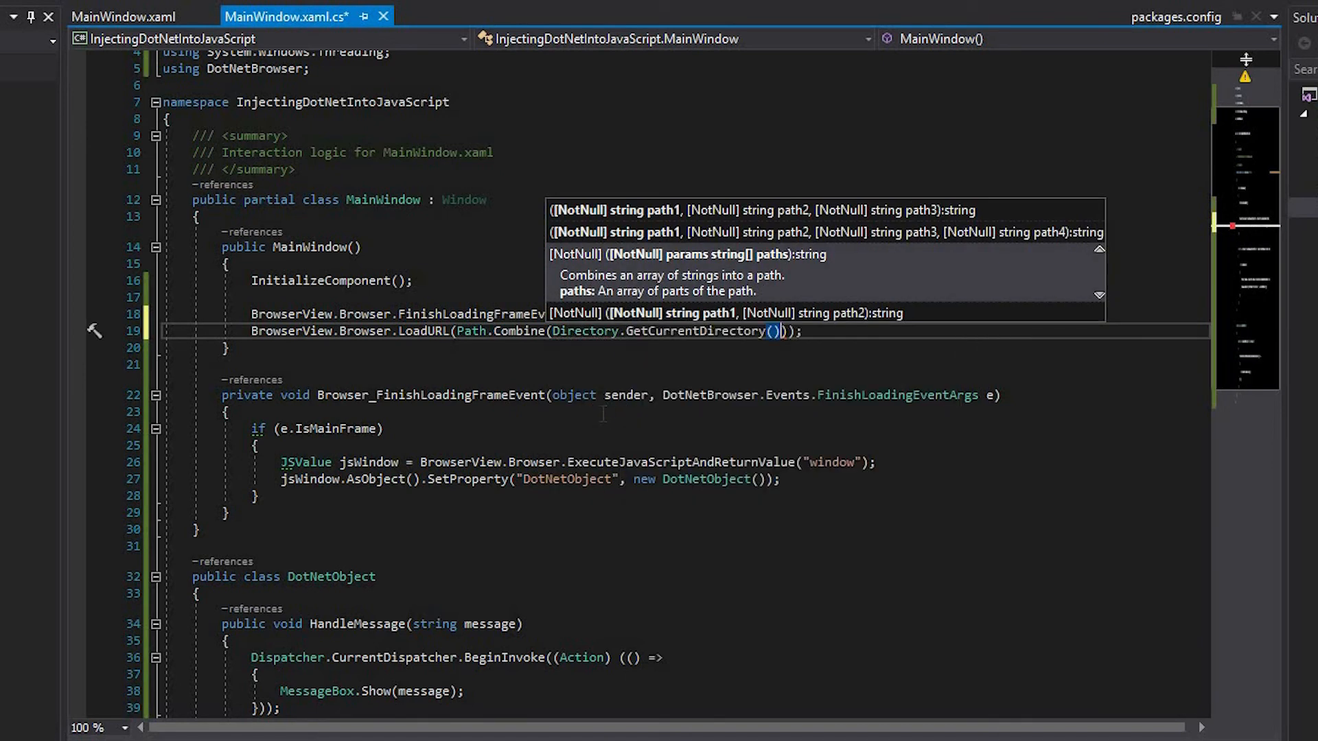
pyautogui.write(', "index.h')
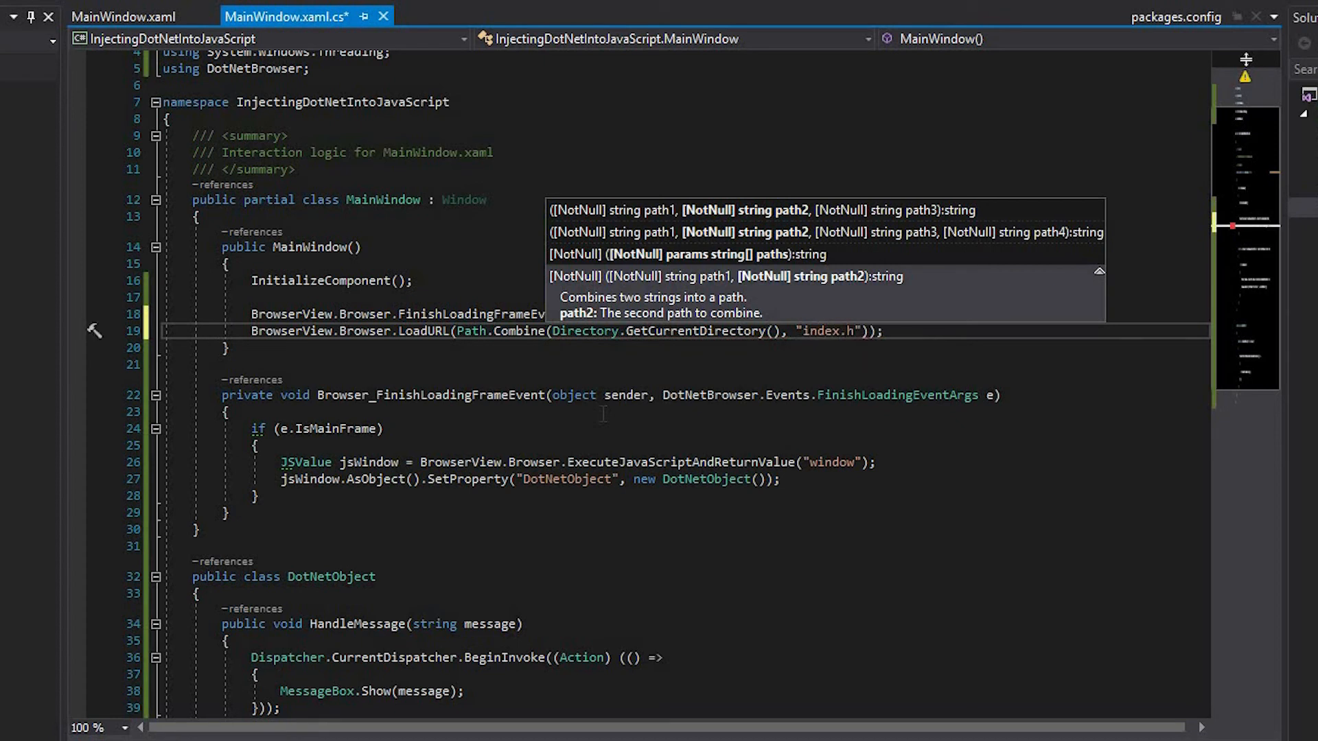
pyautogui.write('ml')
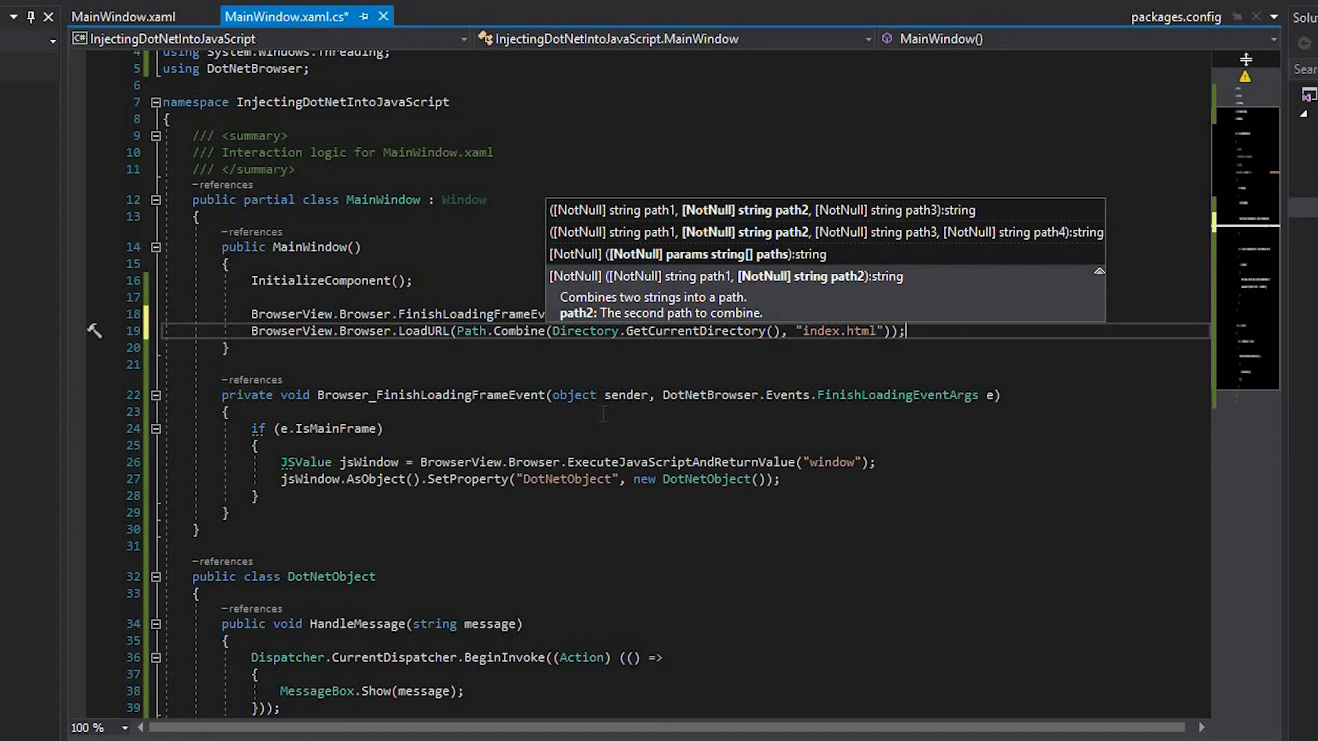
# - Add a new HTML Page index.html to the project and set it to copy to output
pyautogui.rightClick(1093, 118)
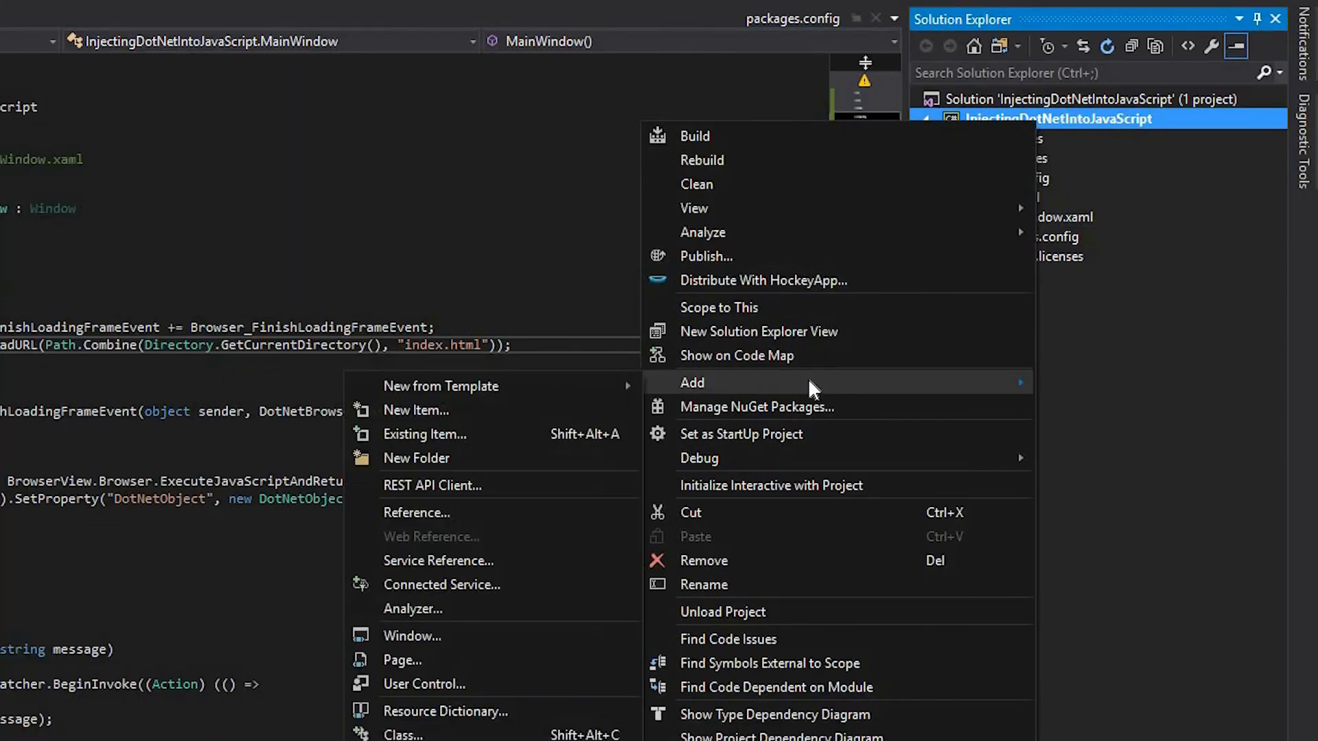
pyautogui.click(415, 411)
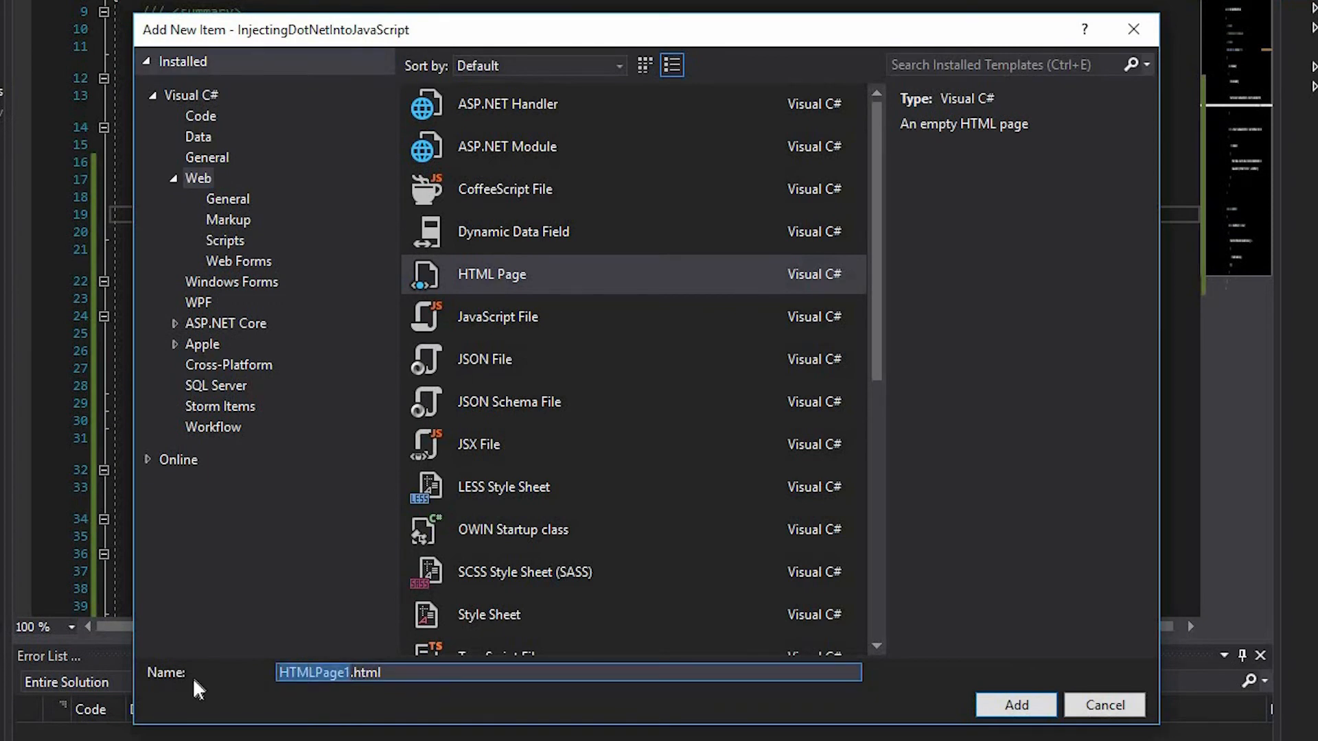
pyautogui.click(1014, 706)
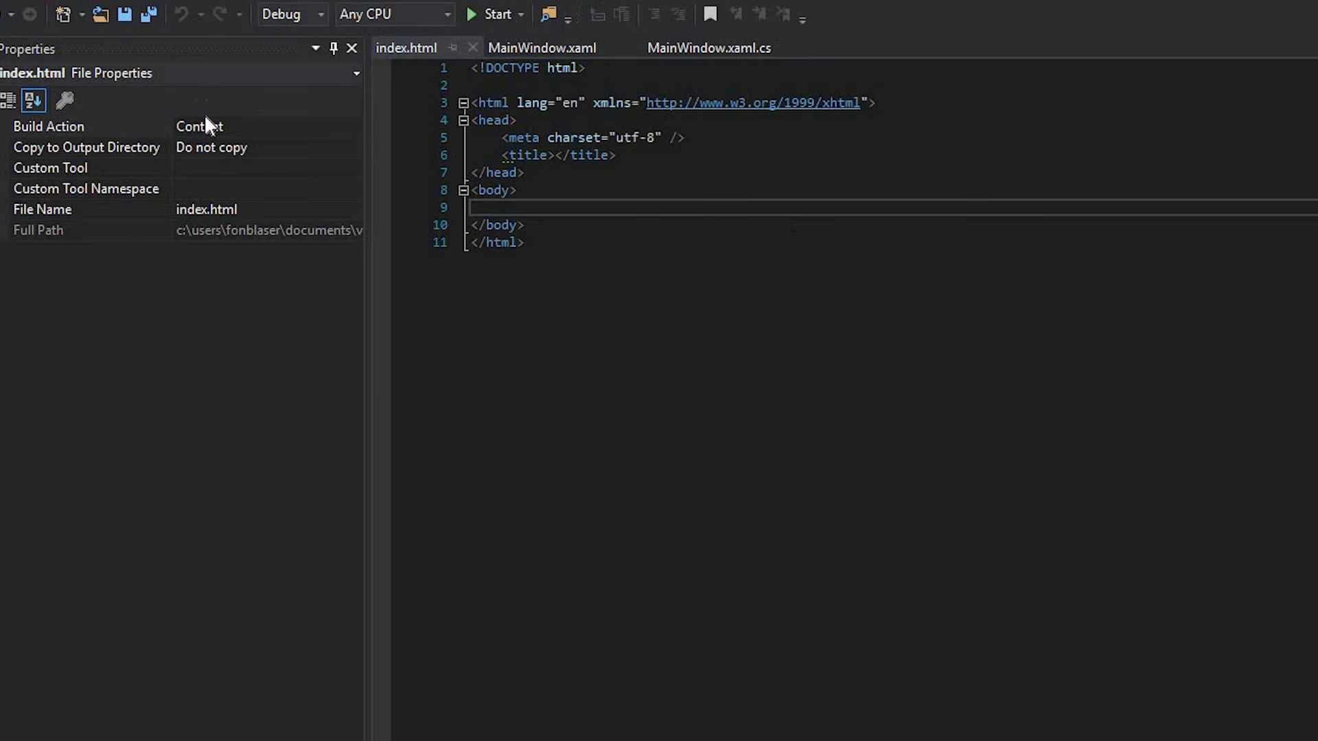
pyautogui.click(352, 147)
pyautogui.write('<input id="te"/>')
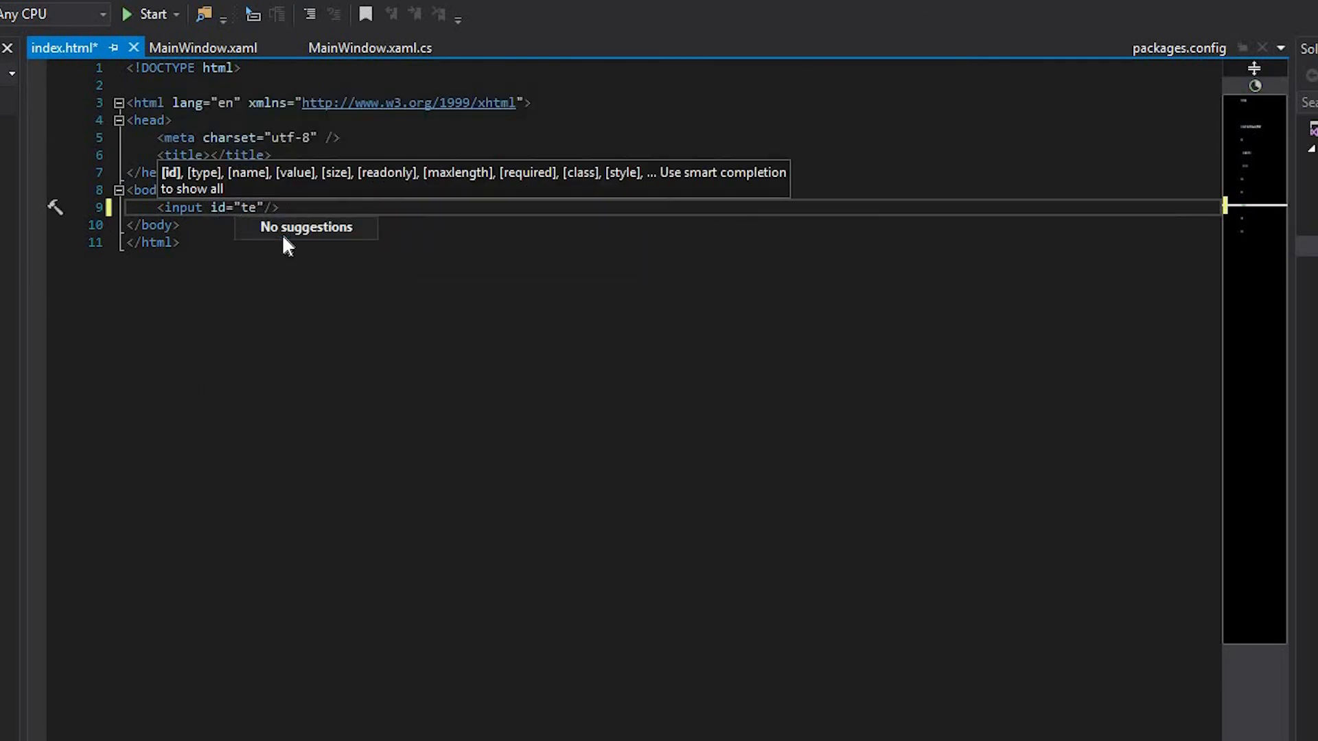
# - Add <input id="textbox"/> and a Call .NET object button with onclick="CallDotNet()", then begin a script block
pyautogui.write('xtbox')
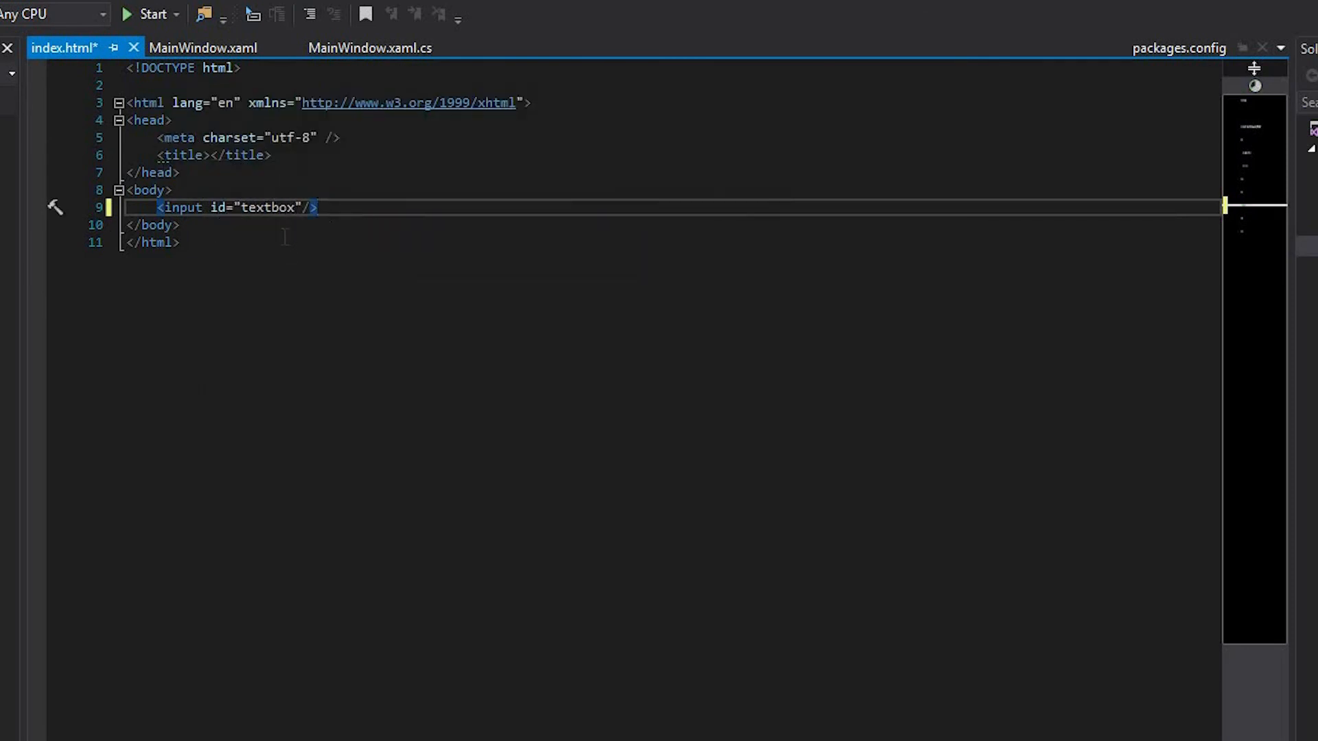
pyautogui.write('<button></button>')
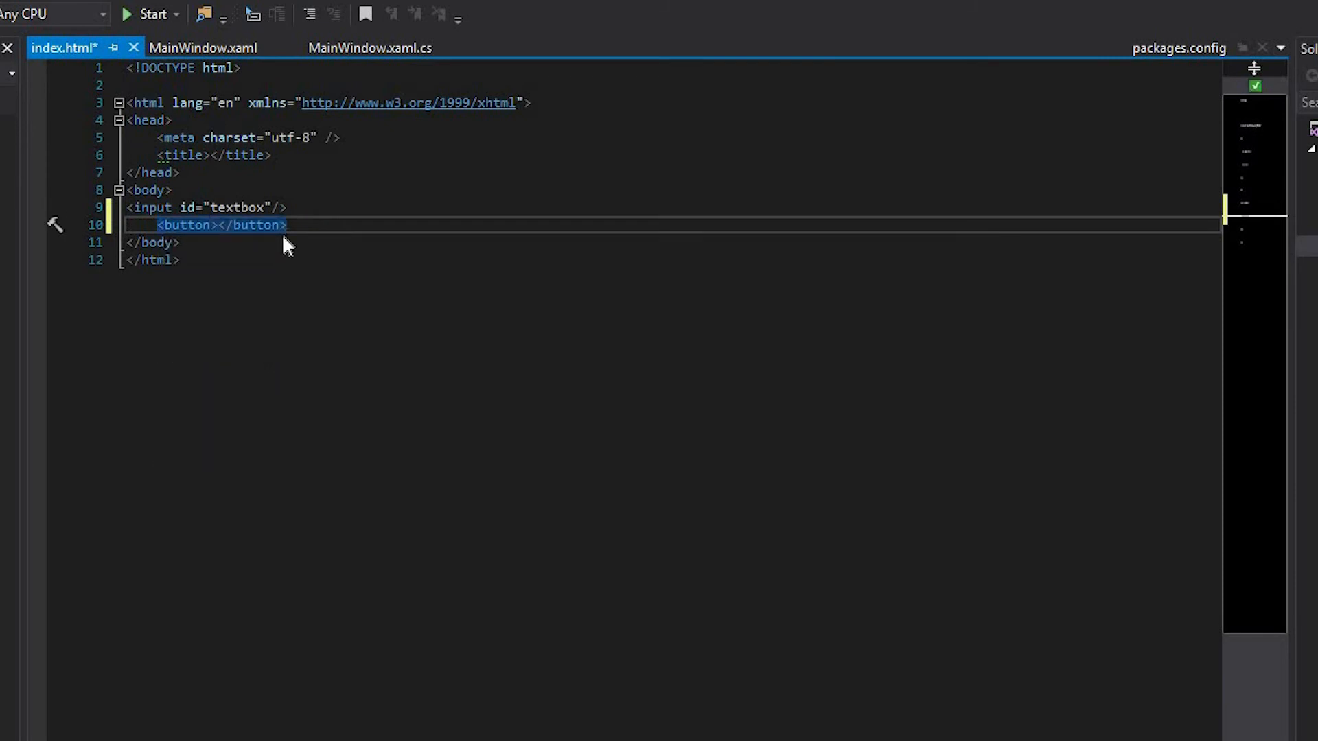
pyautogui.write('onclick="CallDot')
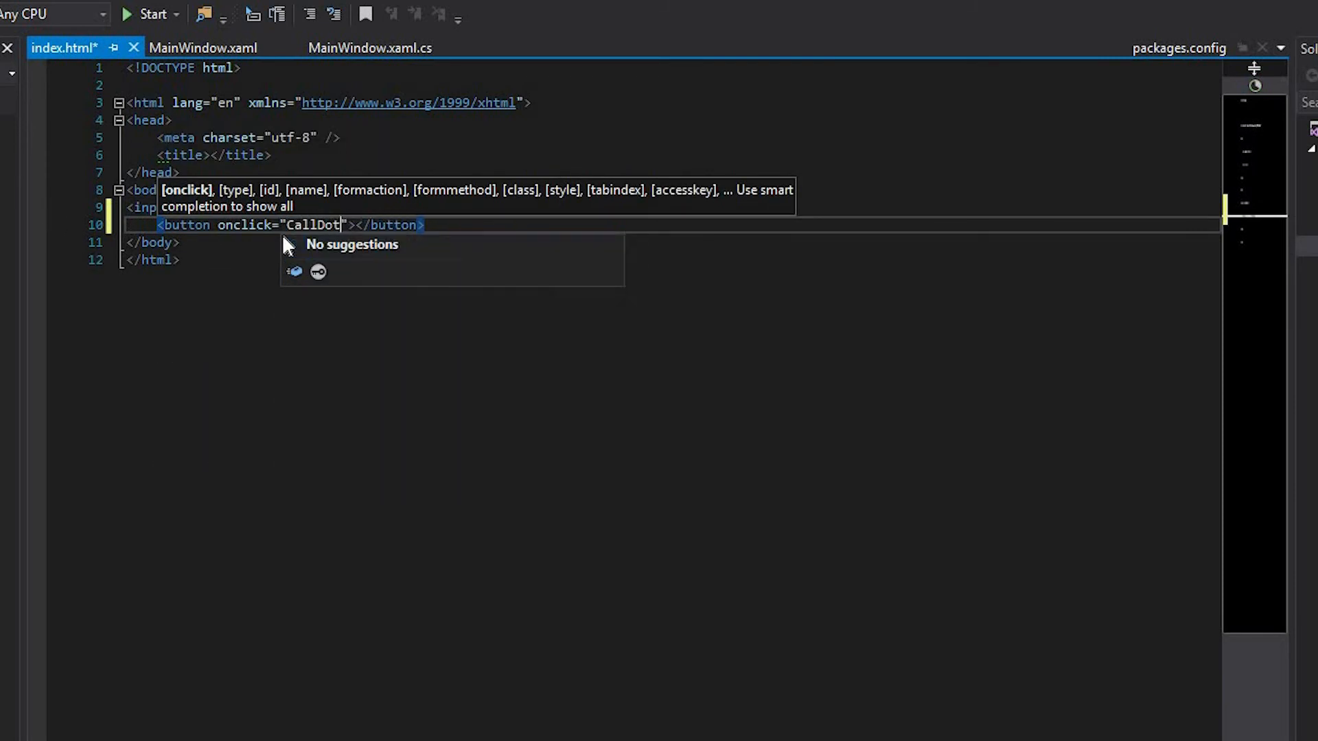
pyautogui.write('Net()')
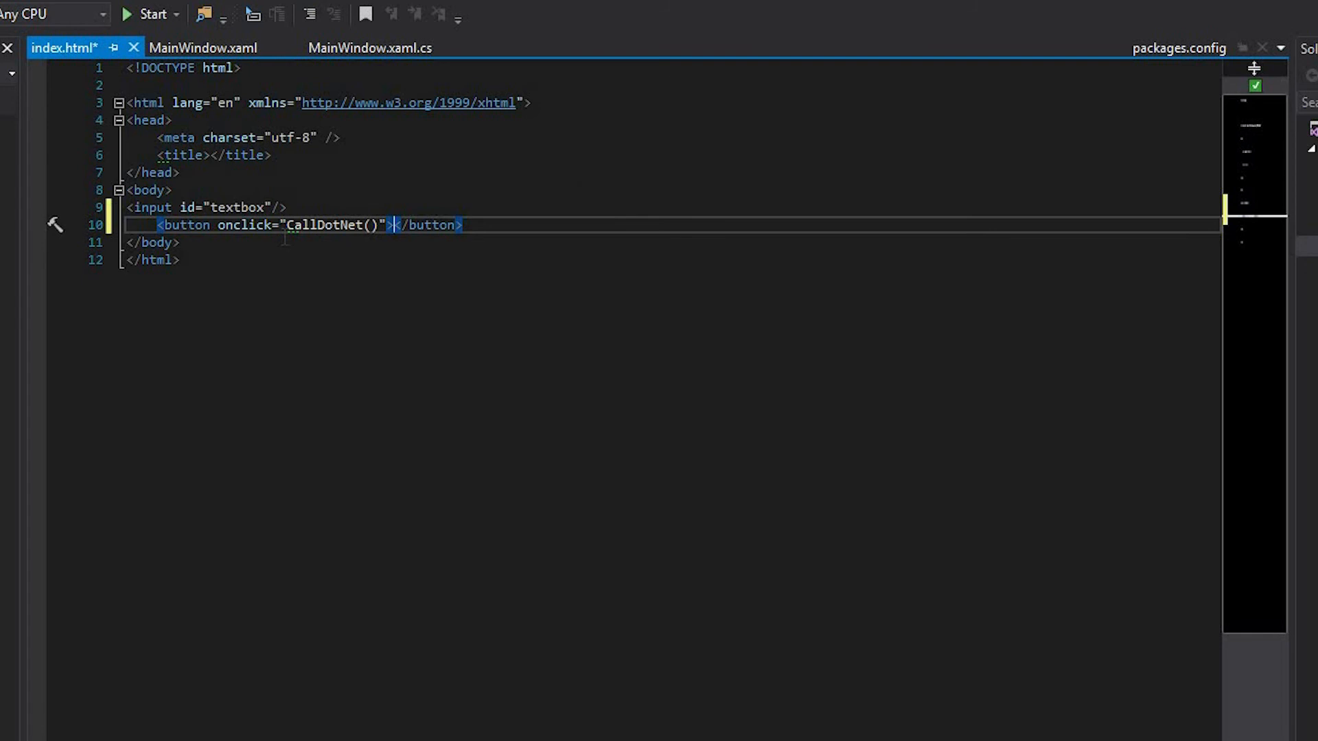
pyautogui.write('Call .NET')
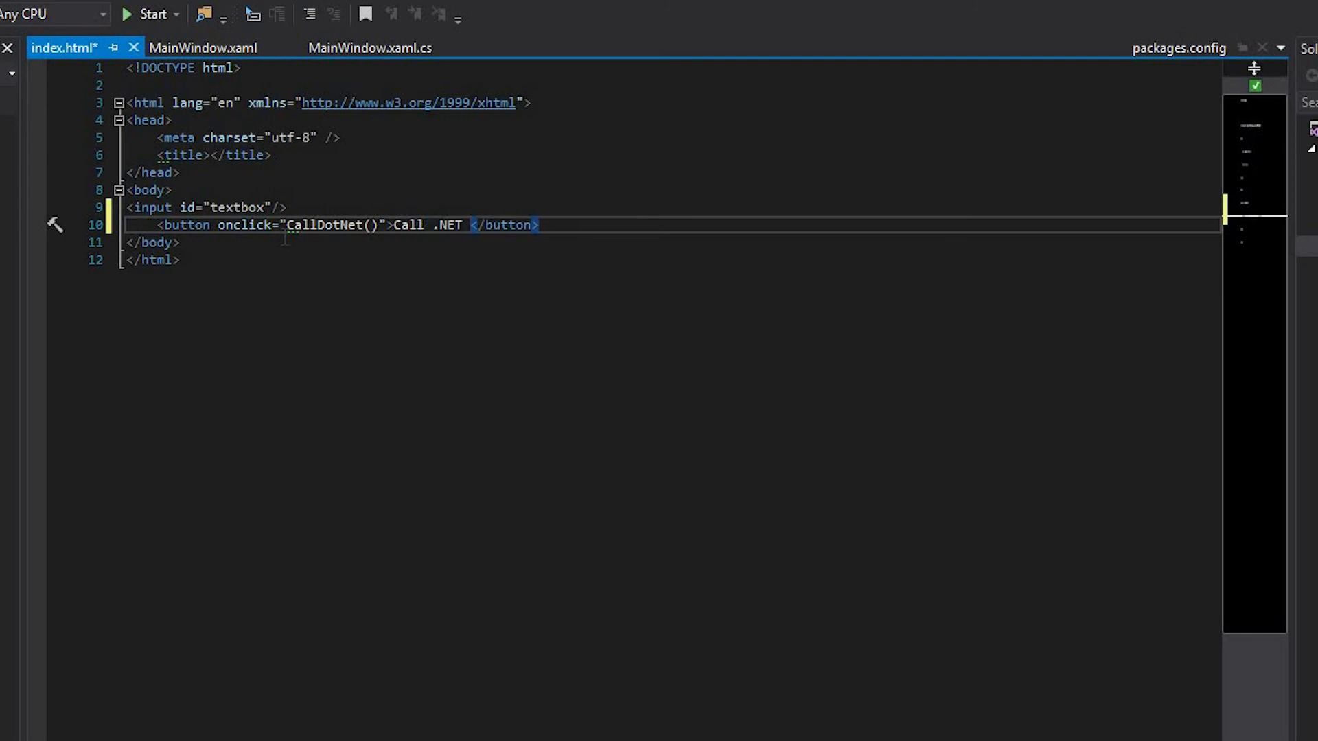
pyautogui.write('object')
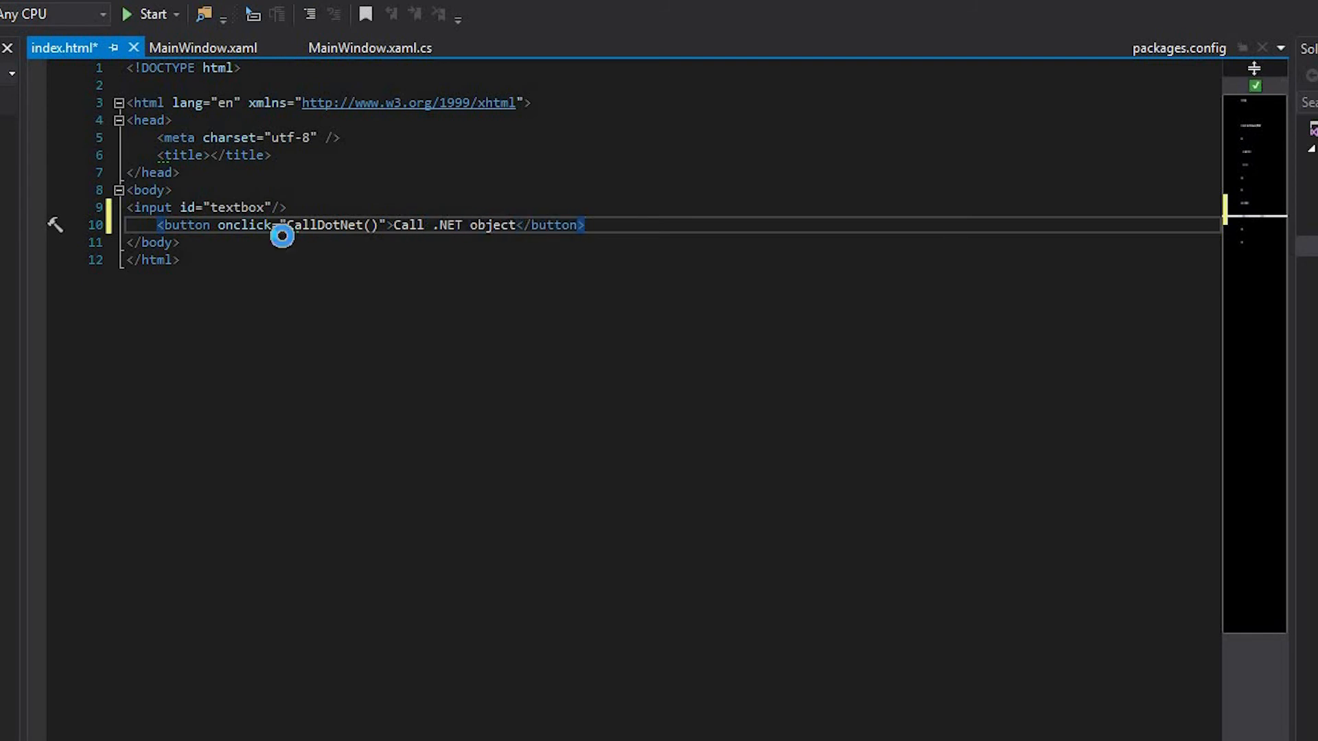
pyautogui.write('<script></script>')
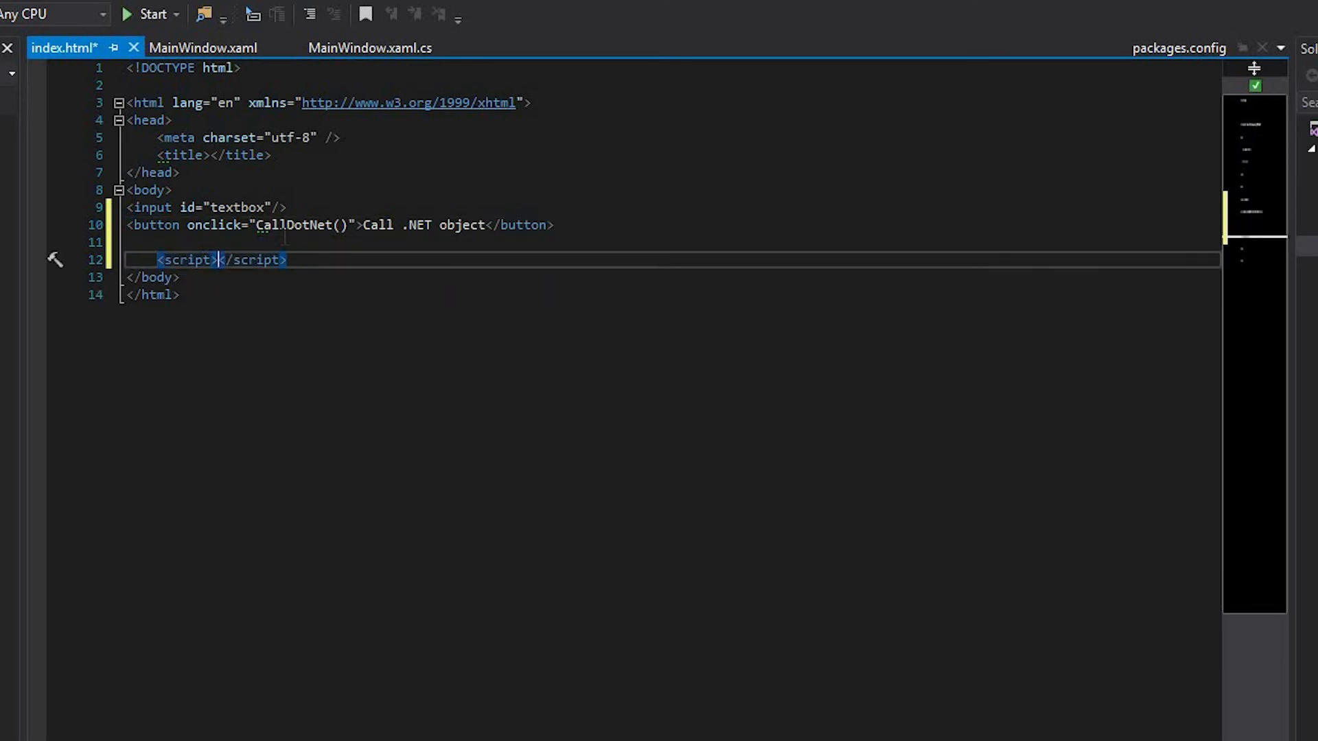
# - Define function CallDotNet() reading document.getElementById('textbox').value into message
pyautogui.write('function')
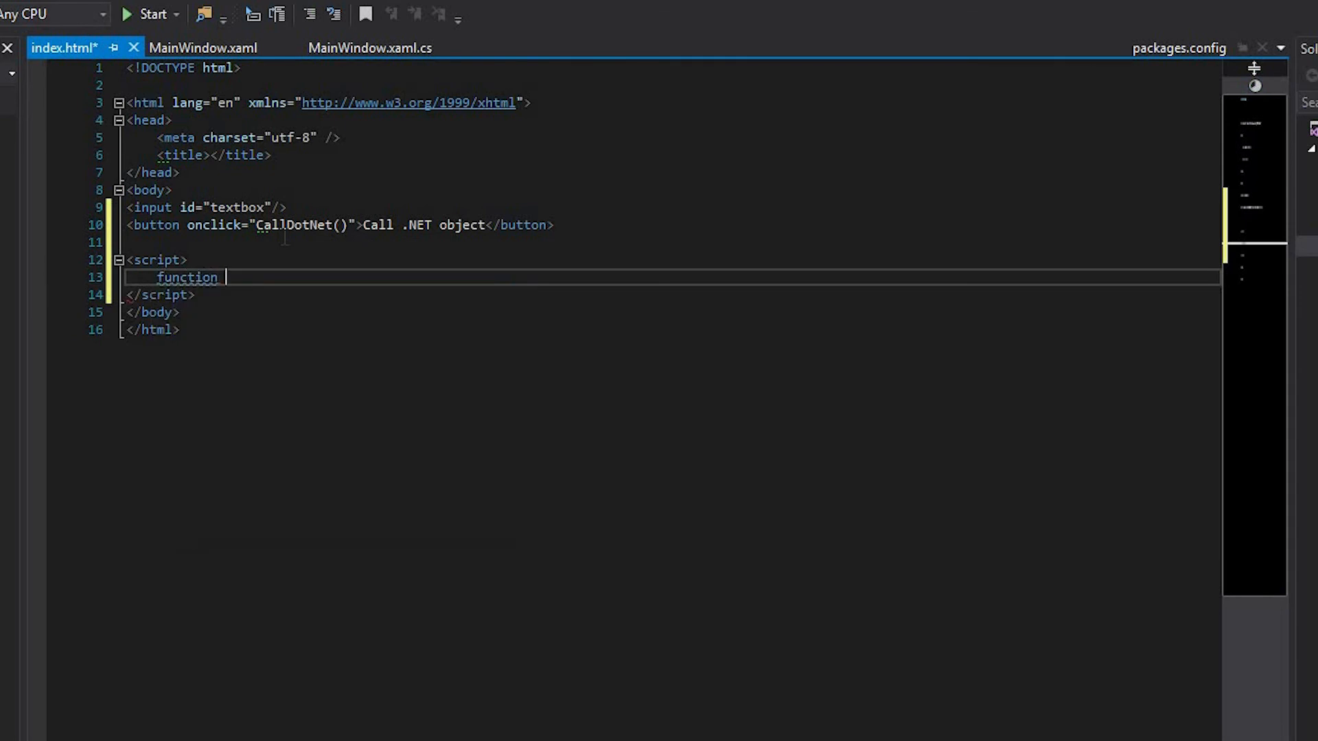
pyautogui.write('CallDotNet() {')
pyautogui.write('var message')
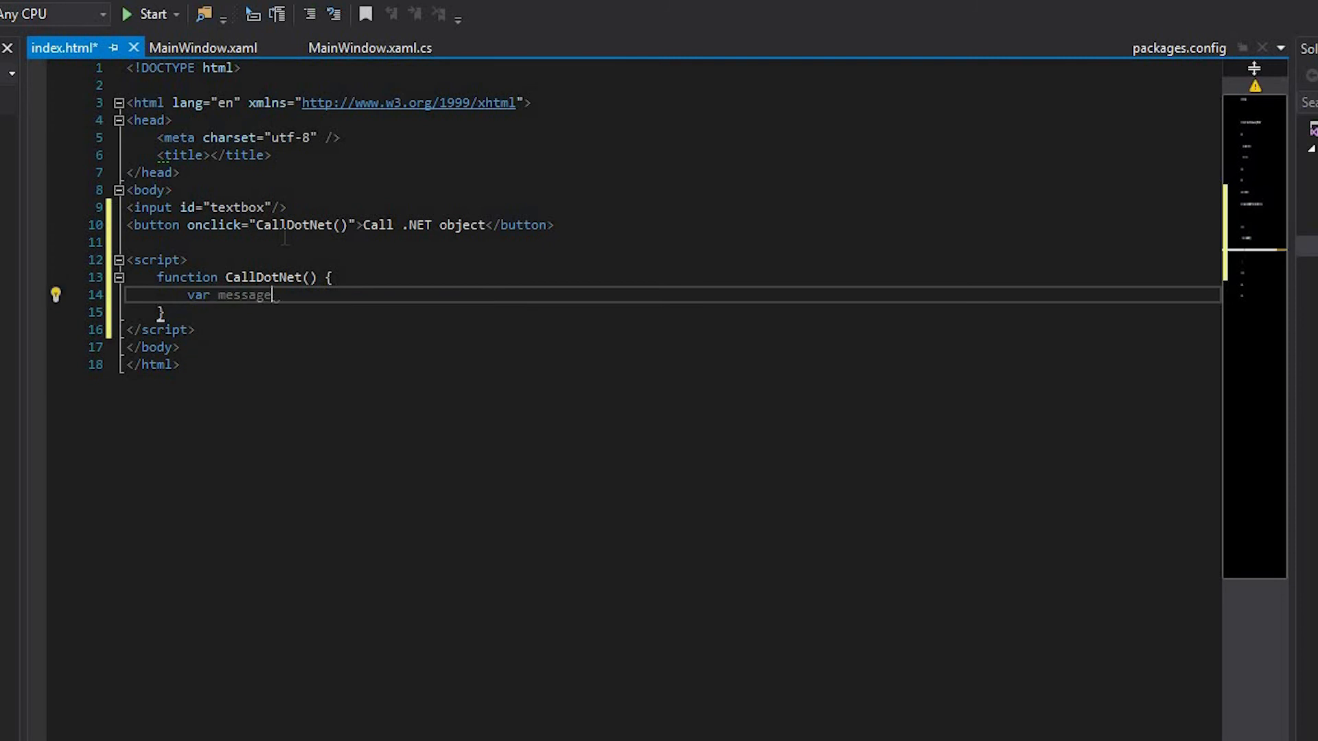
pyautogui.write('= document.getElementById(')
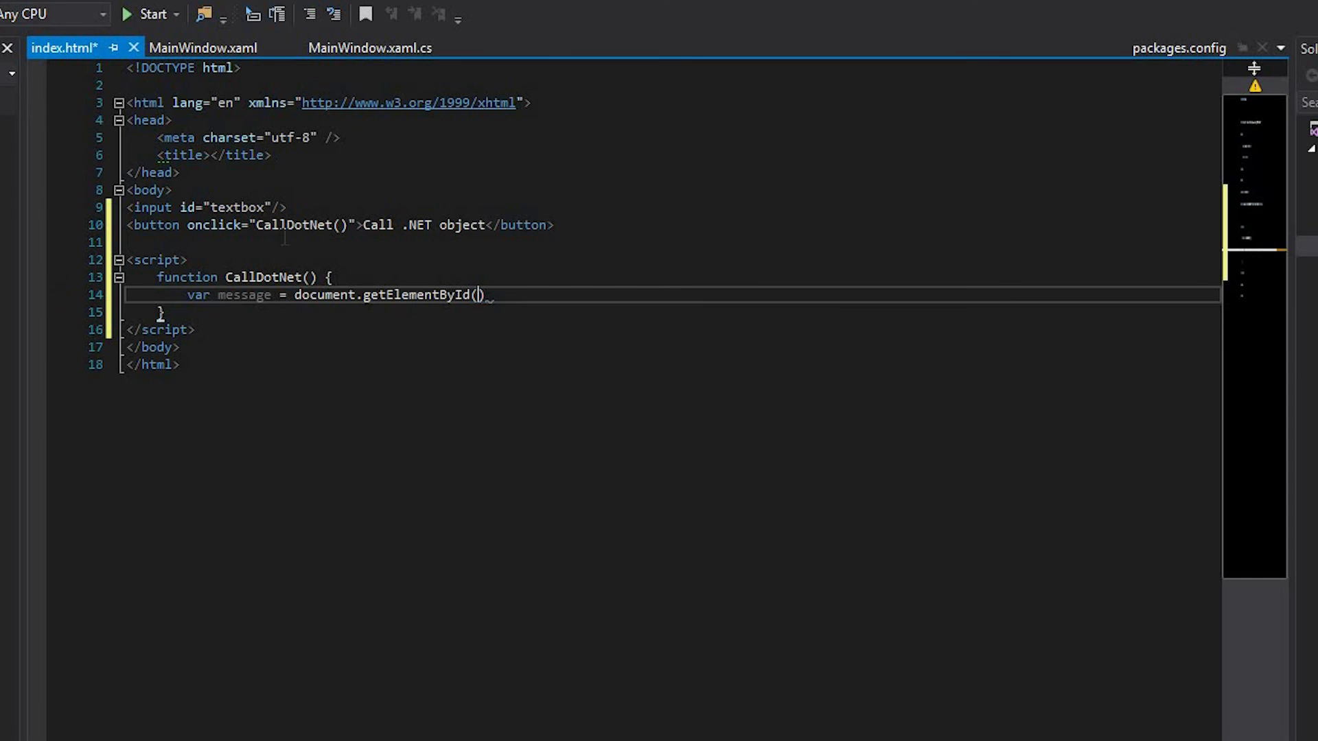
pyautogui.write("'textbox'")
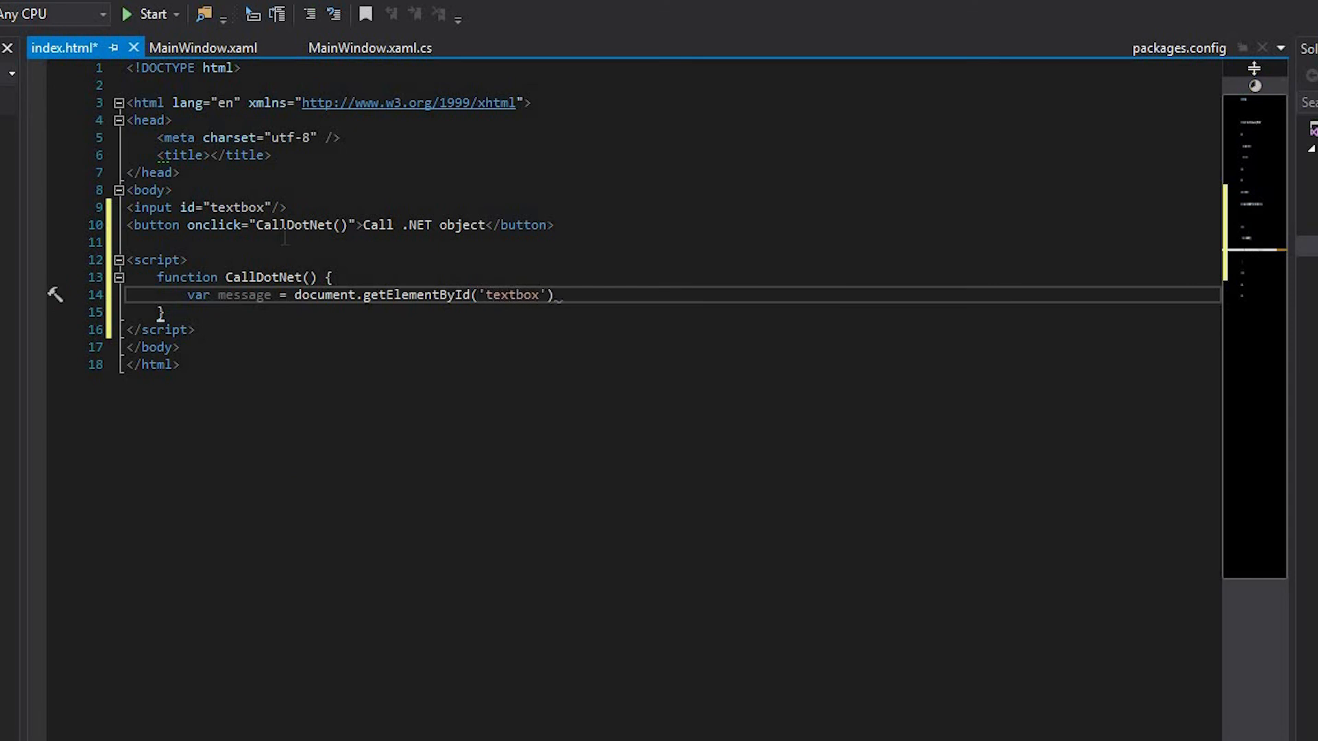
pyautogui.write('.value;')
pyautogui.write('window.D')
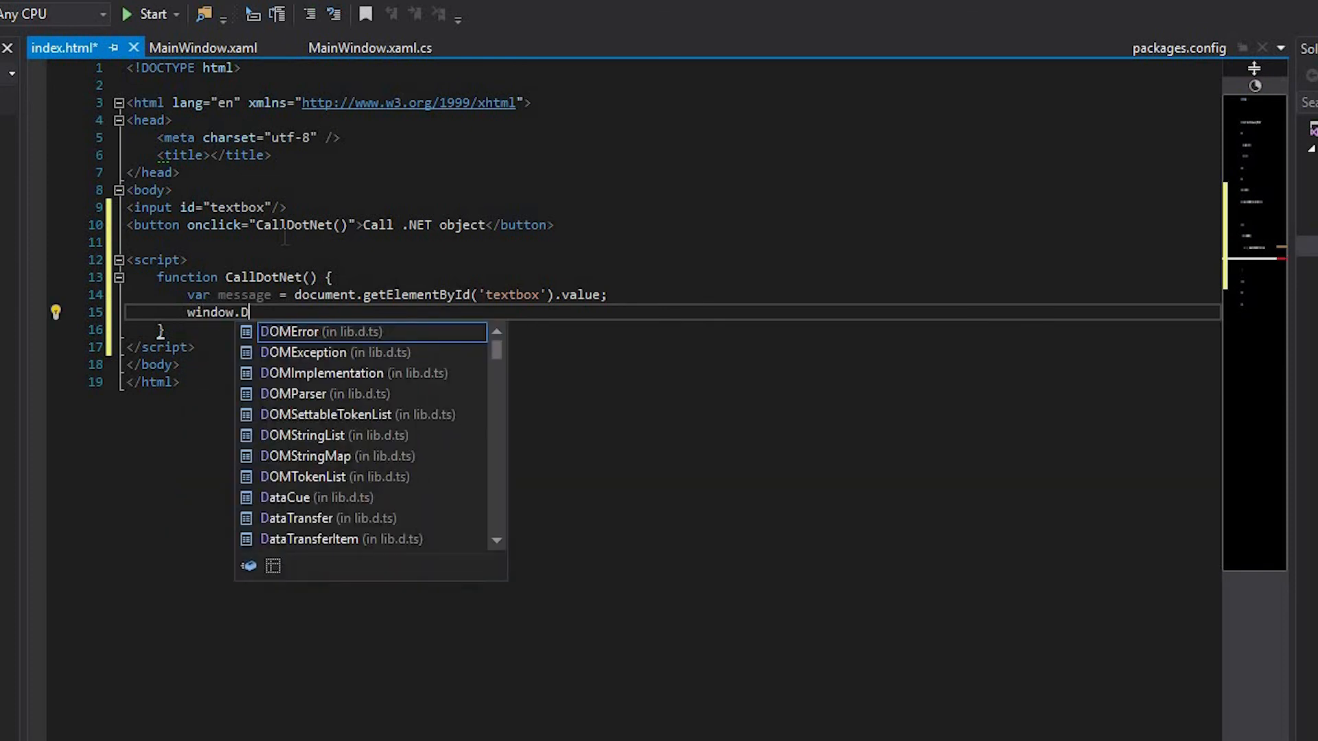
# - Call window.DotNetObject.HandleMessage(message), then run the application
pyautogui.write('otNetObject')
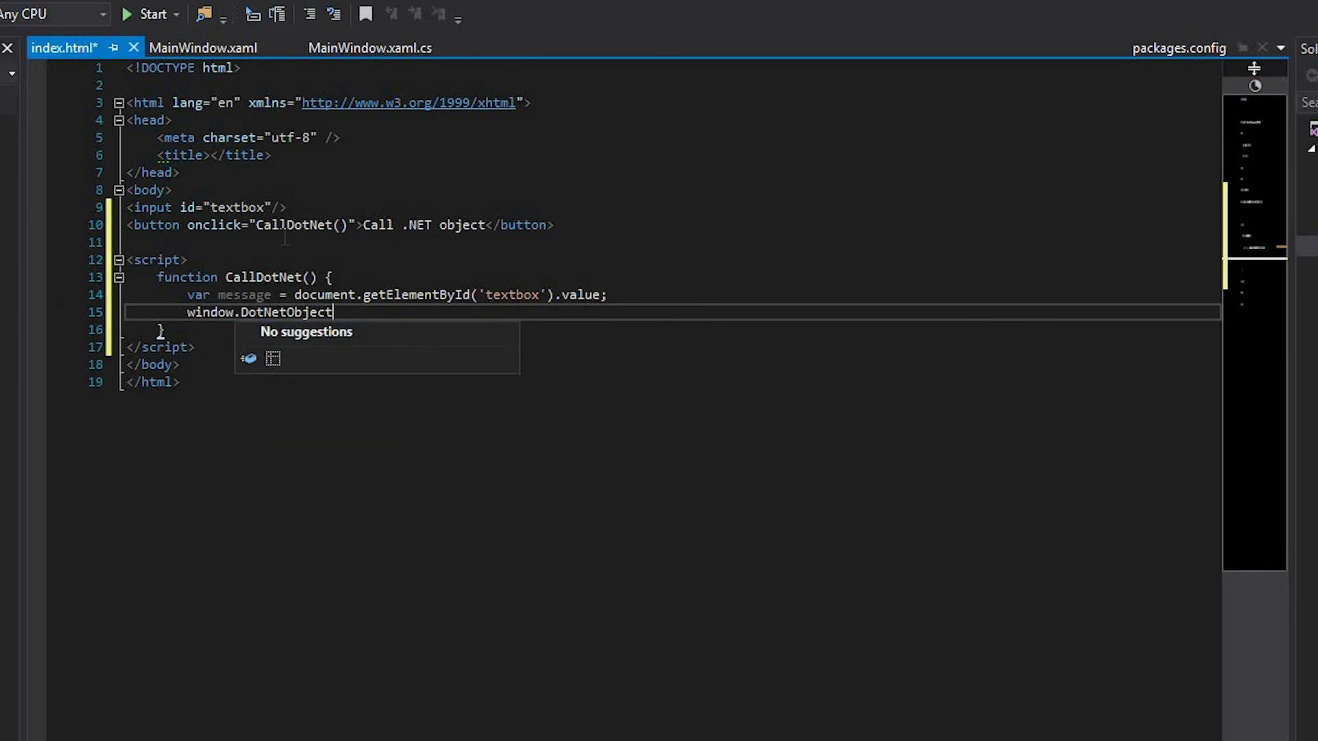
pyautogui.write('.HandleMess')
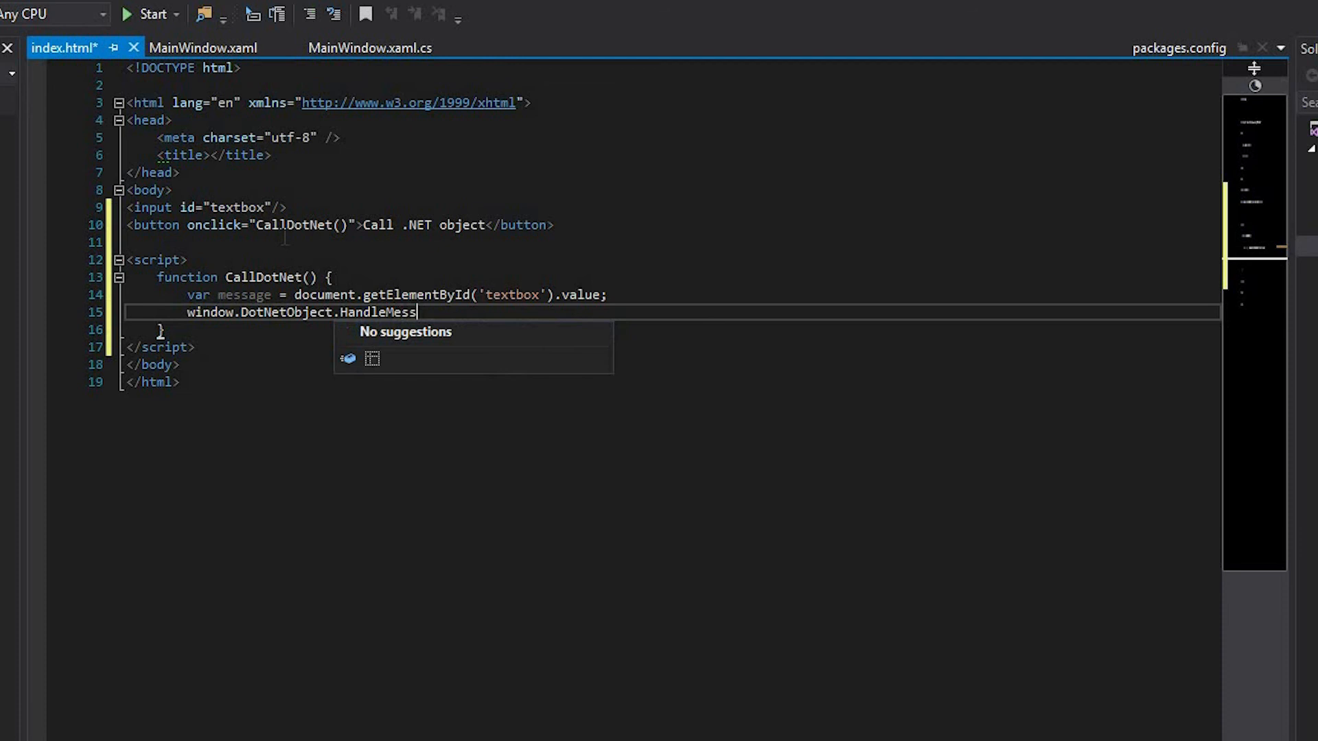
pyautogui.write('age(message);')
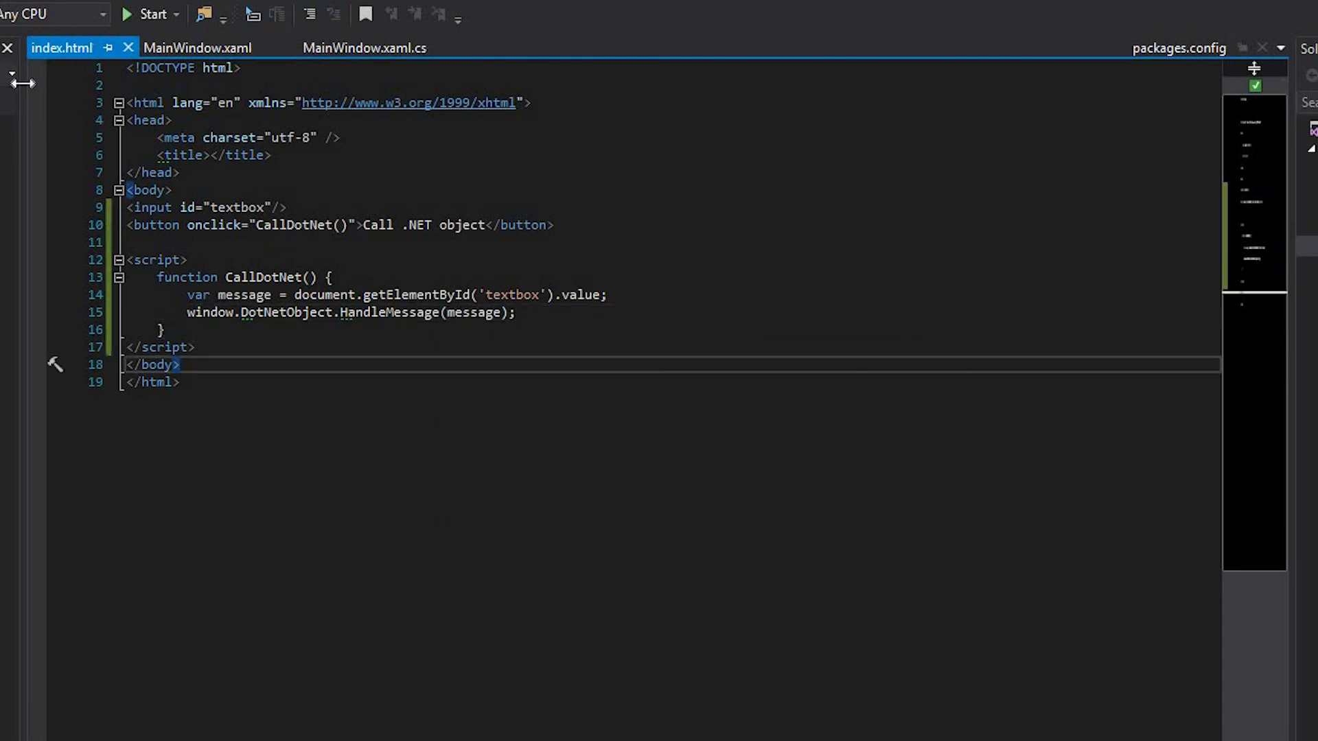
pyautogui.click(150, 14)
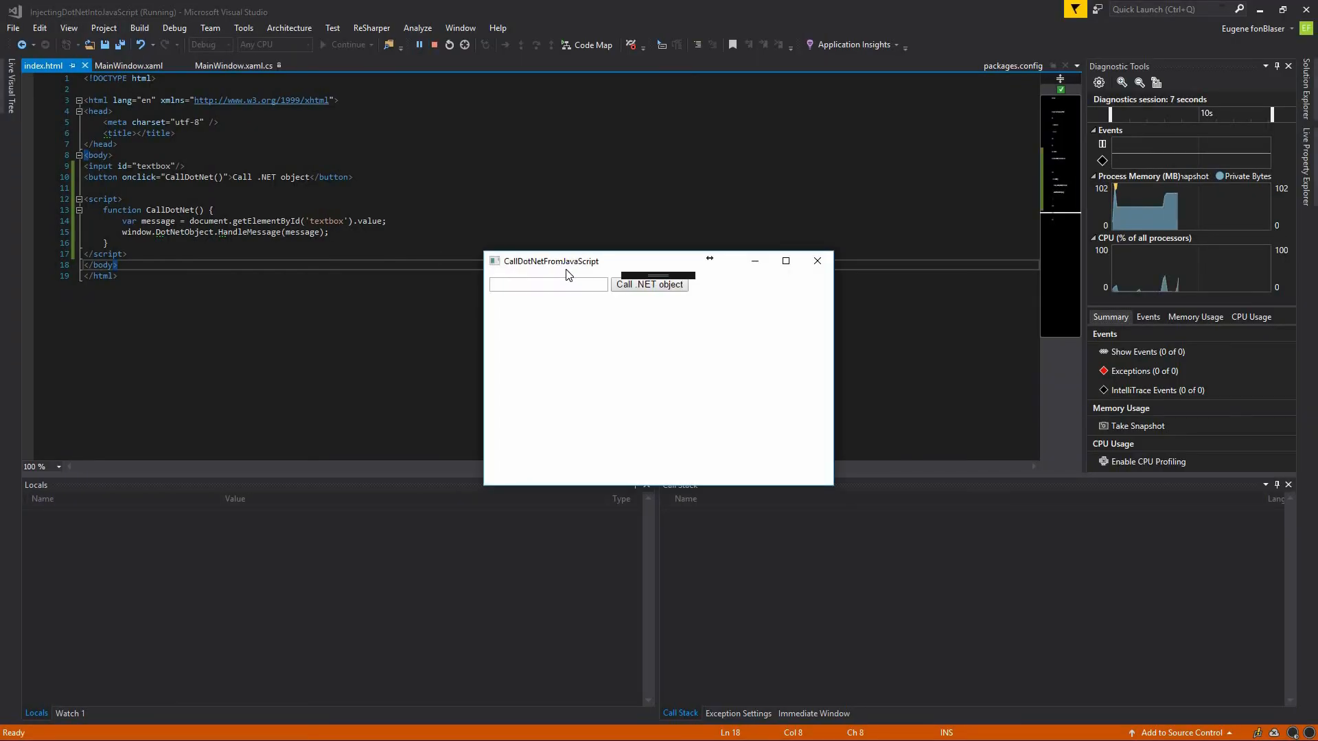
# - Enter 'Test message from JS' in the textbox and send it with Call .NET object
pyautogui.moveTo(549, 261); pyautogui.dragTo(161, 168)
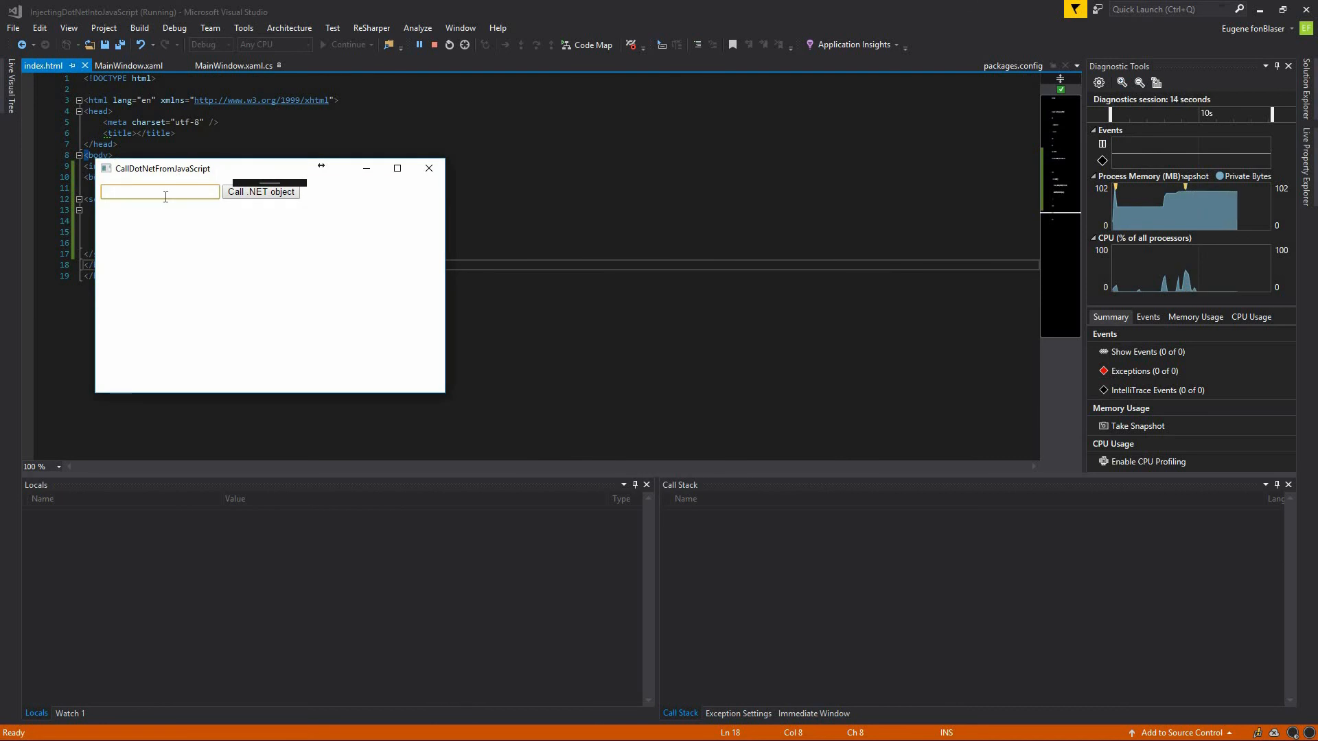
pyautogui.write('Test message from J')
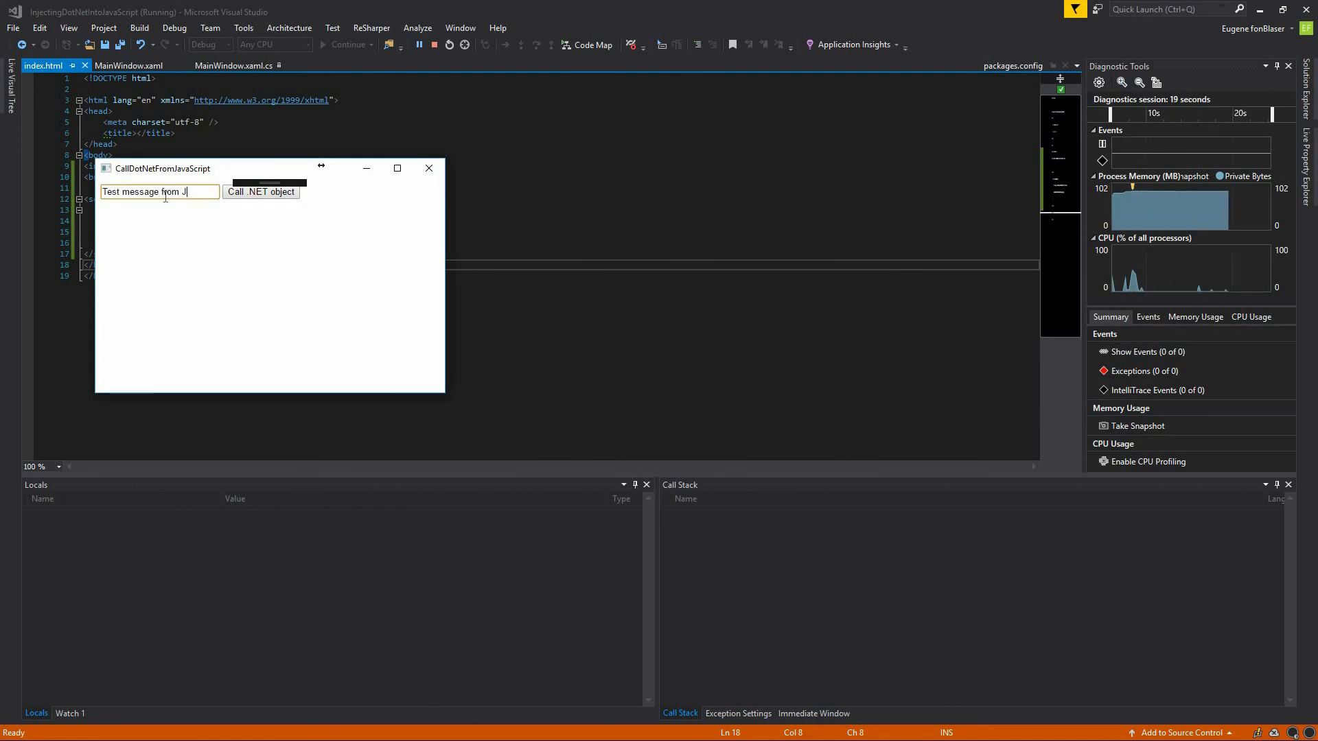
pyautogui.click(261, 192)
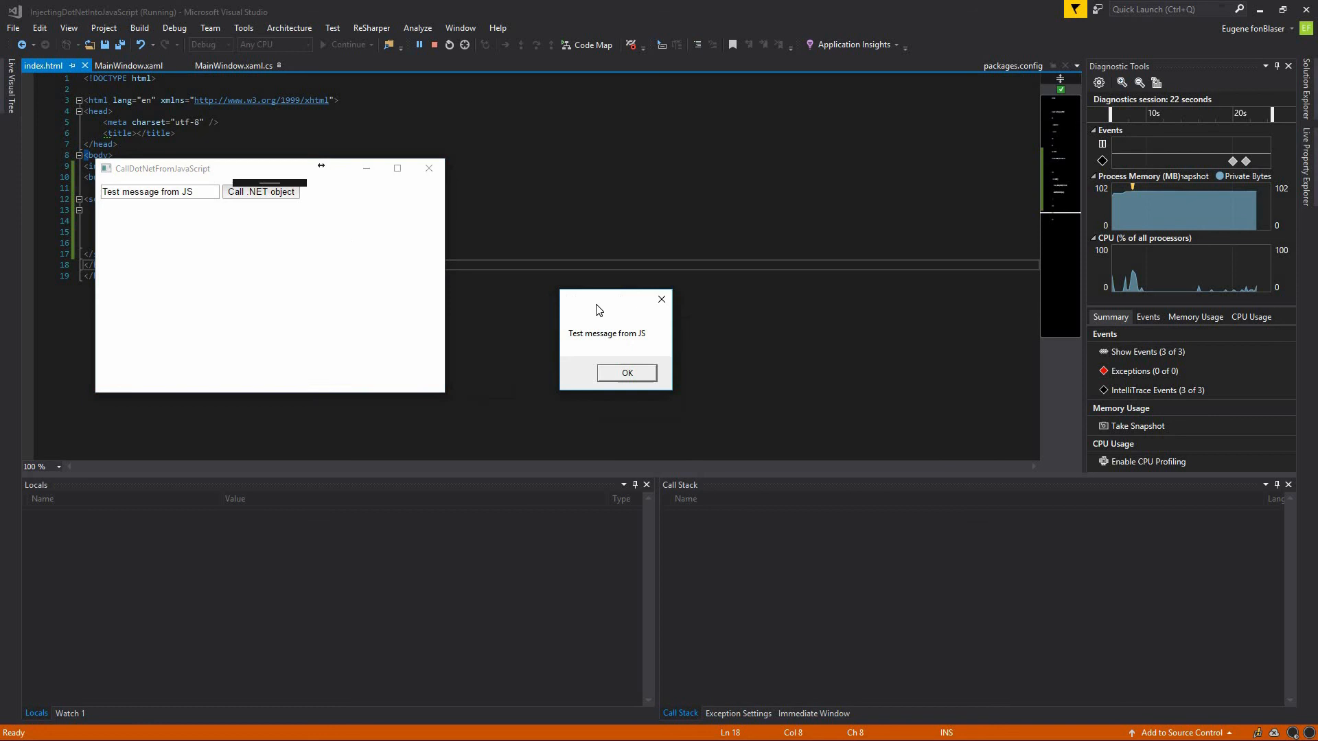